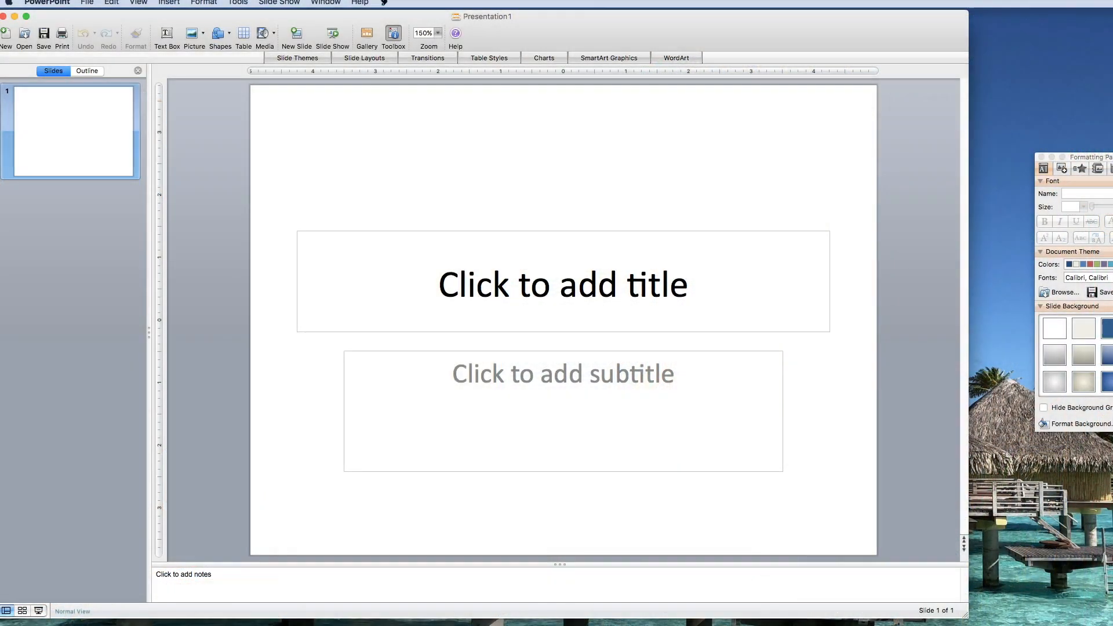
pyautogui.moveTo(140, 3)
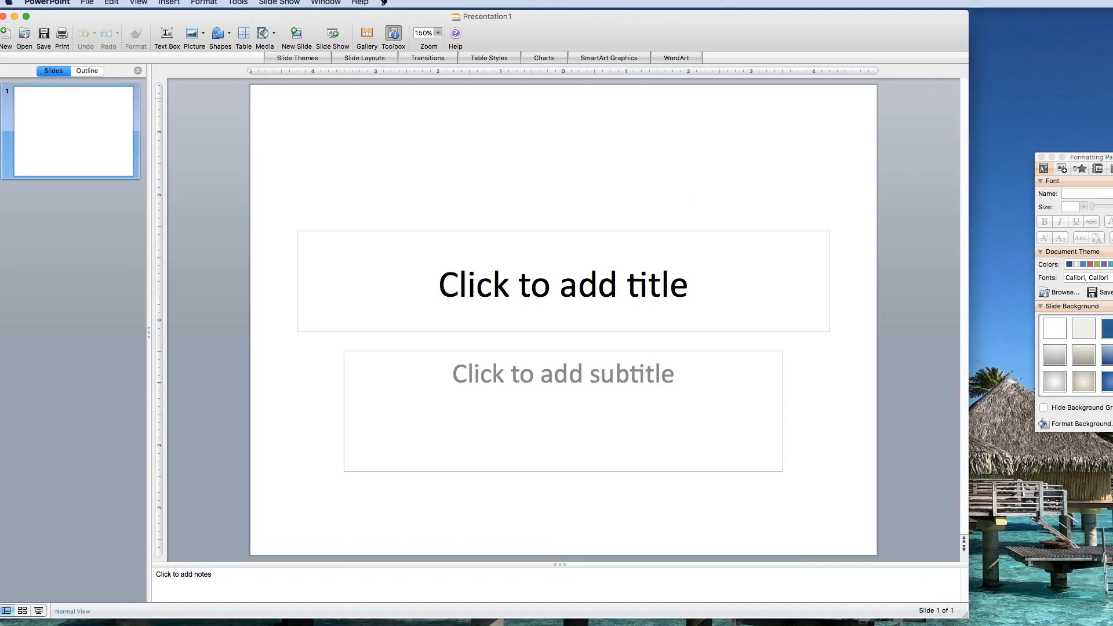
# - Set a custom slide size of 6 inch width by 9 inch height in Page Setup
pyautogui.click(87, 2)
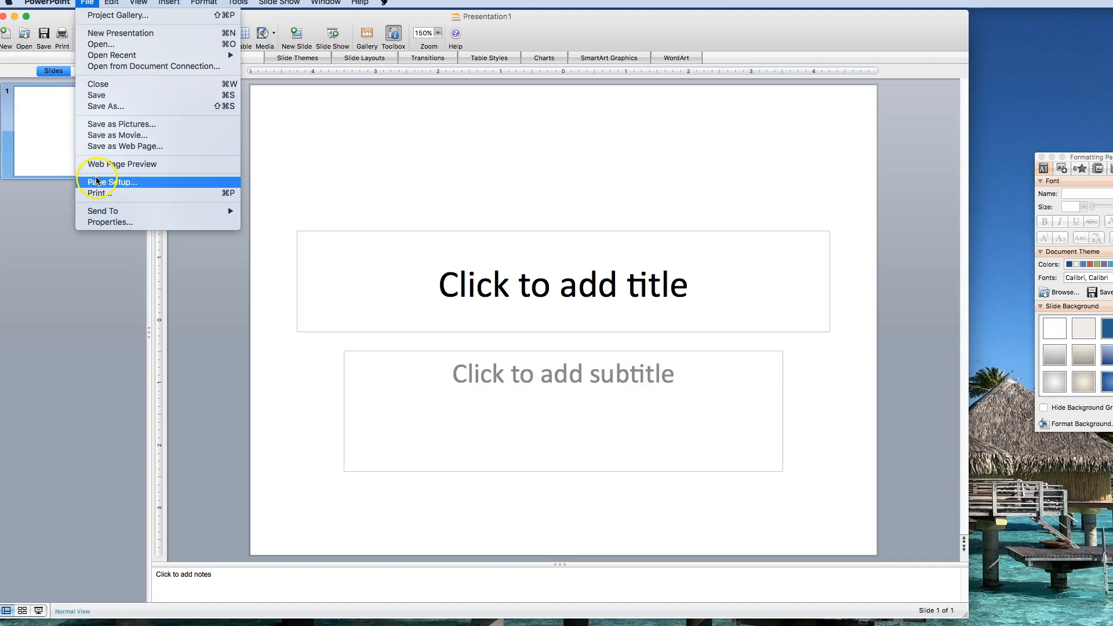
pyautogui.click(120, 182)
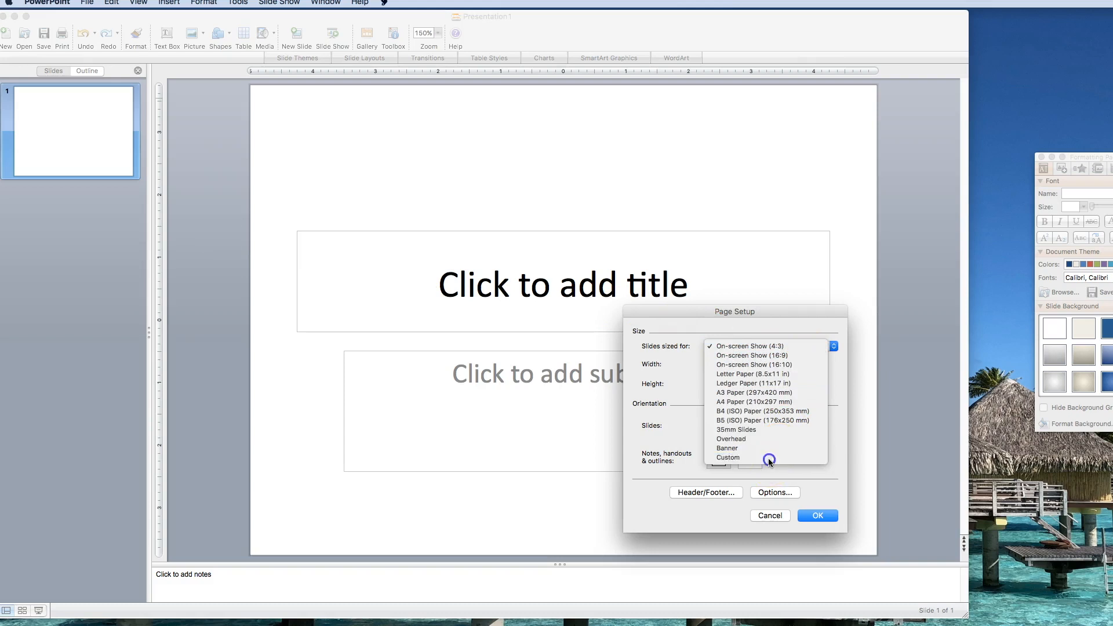
pyautogui.click(727, 457)
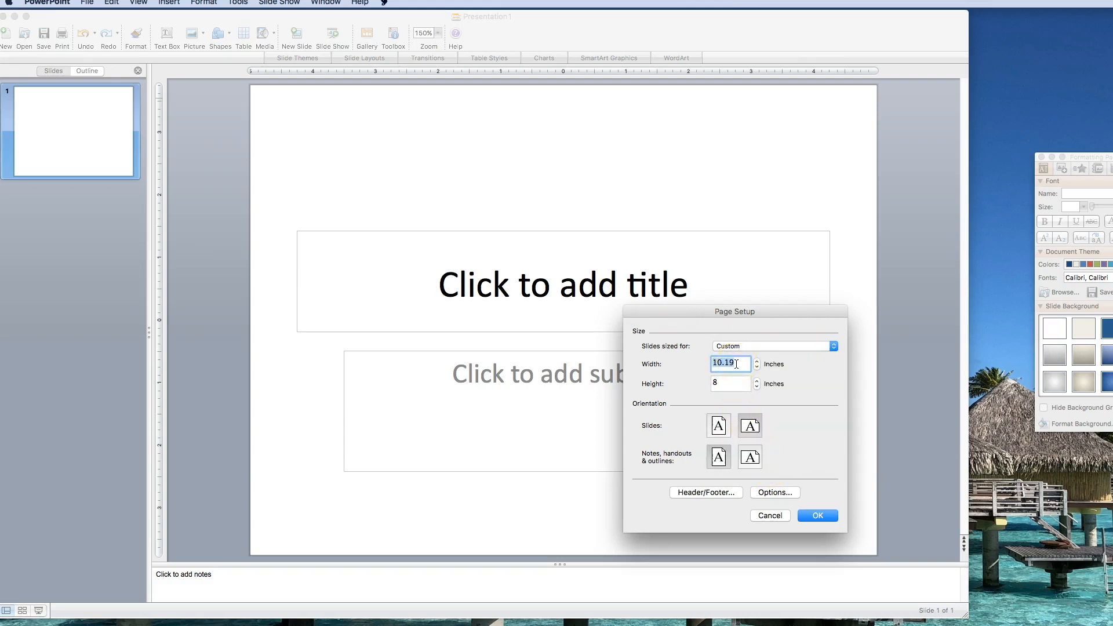
pyautogui.click(727, 384)
pyautogui.write('9')
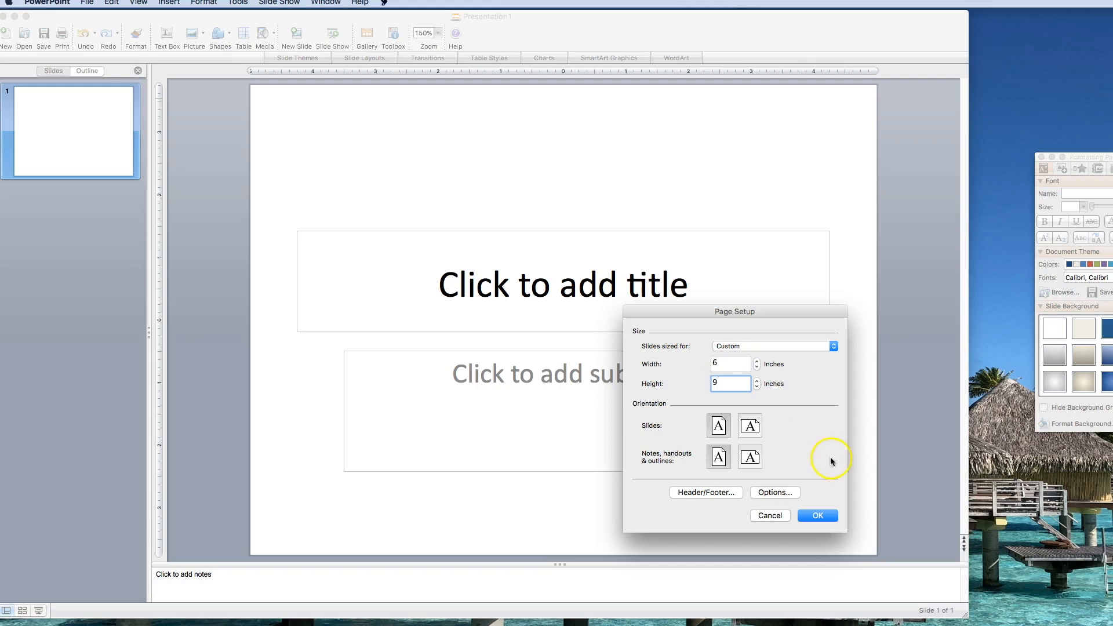
pyautogui.click(818, 515)
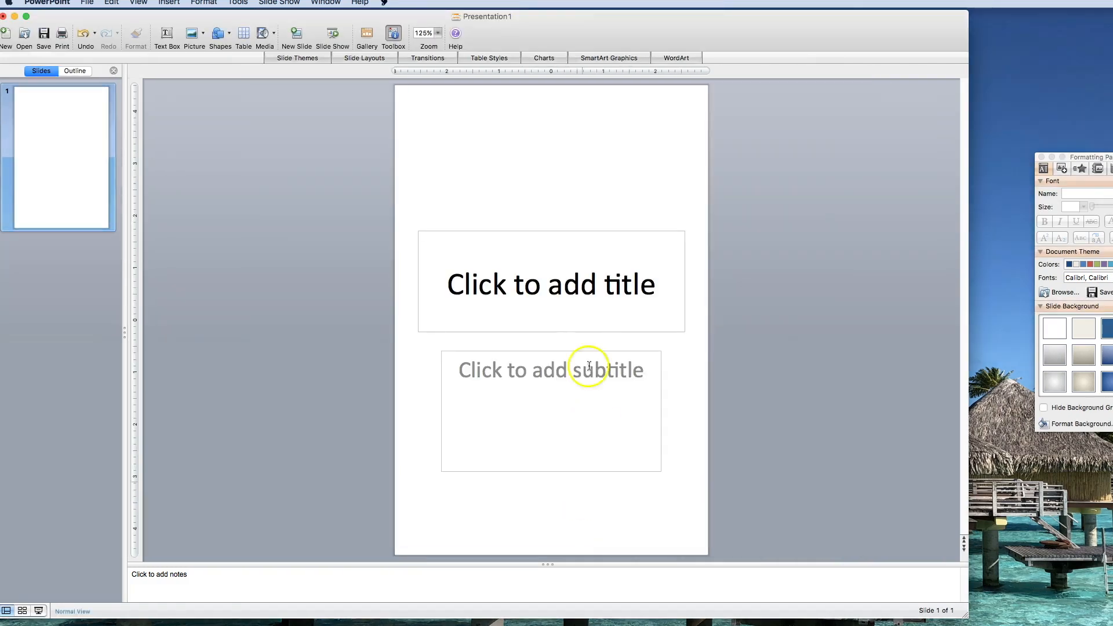
pyautogui.moveTo(580, 229)
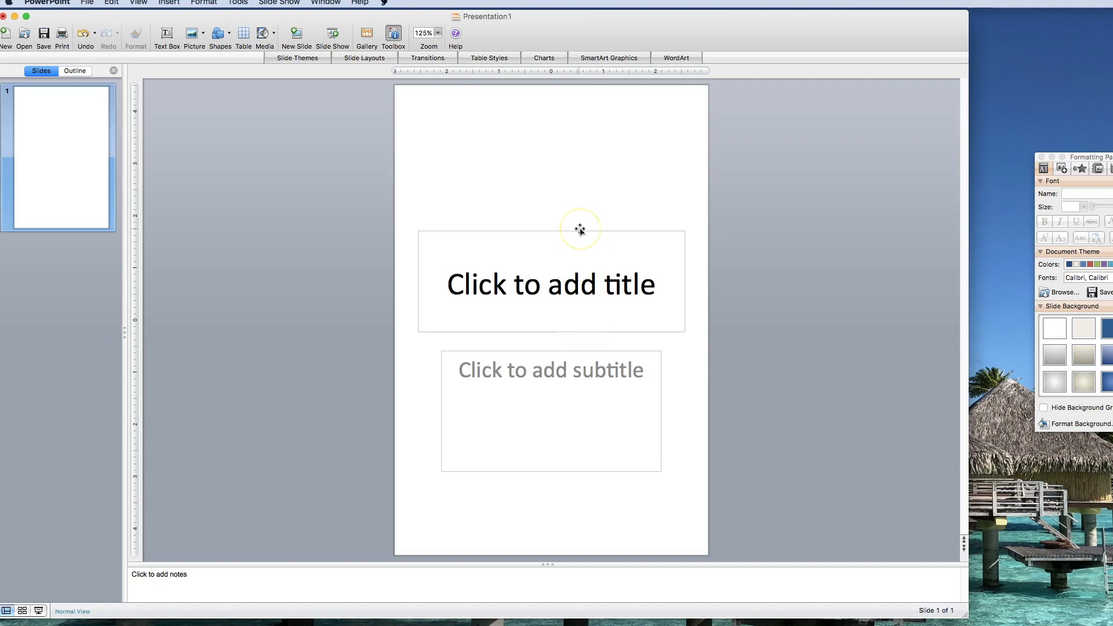
# - Delete the title and subtitle placeholders to leave the slide blank
pyautogui.click(579, 228)
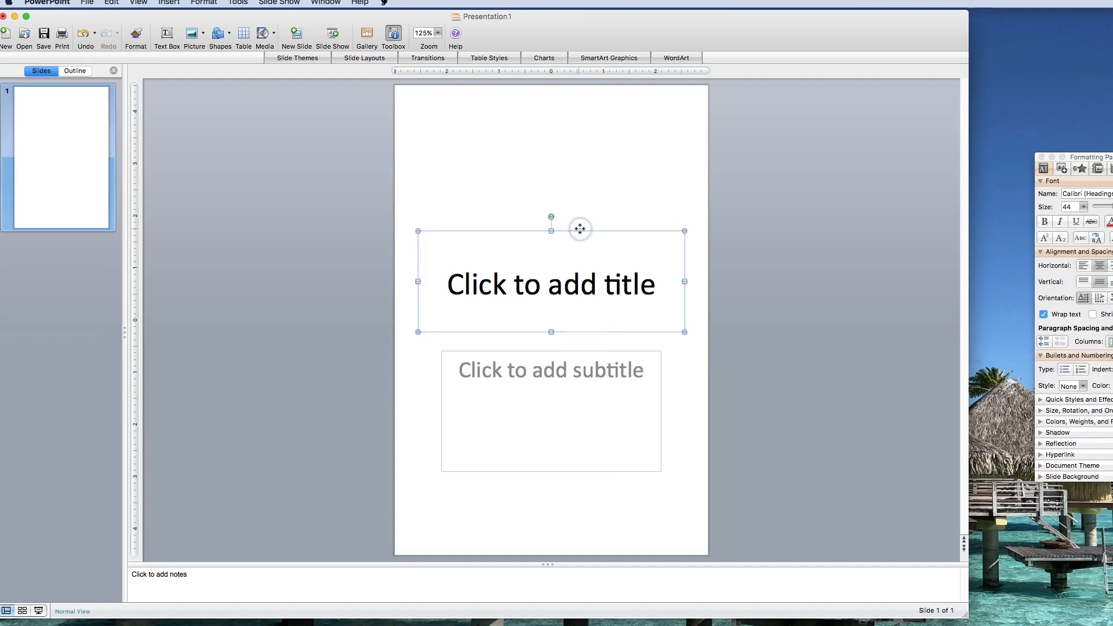
pyautogui.click(572, 352)
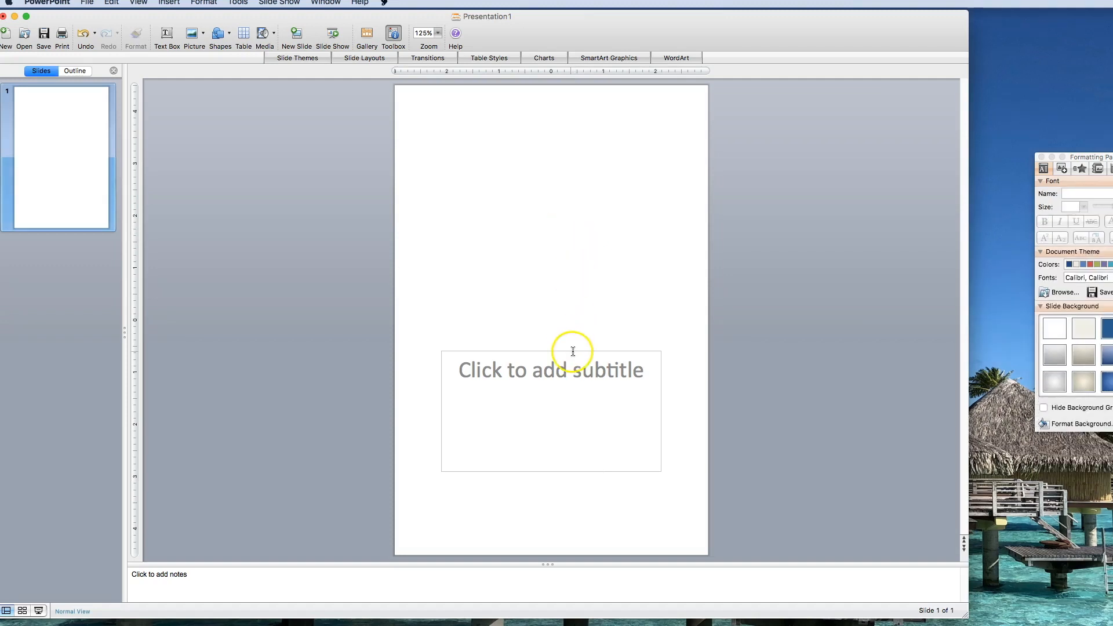
pyautogui.click(551, 370)
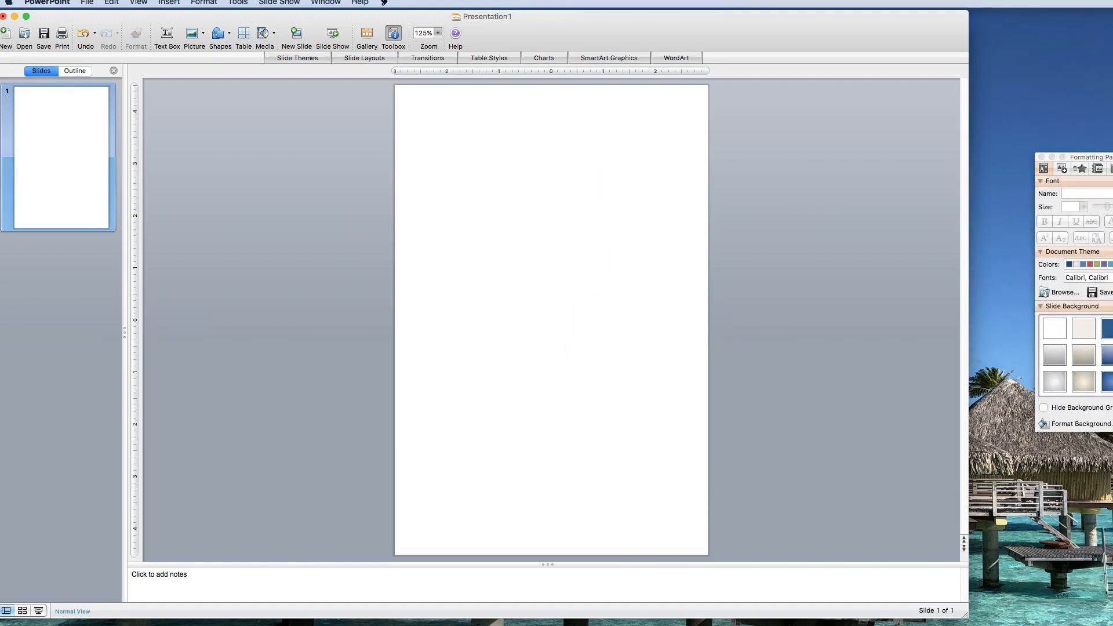
# - Insert a 4 x 1 table and browse the Table Styles gallery
pyautogui.click(243, 33)
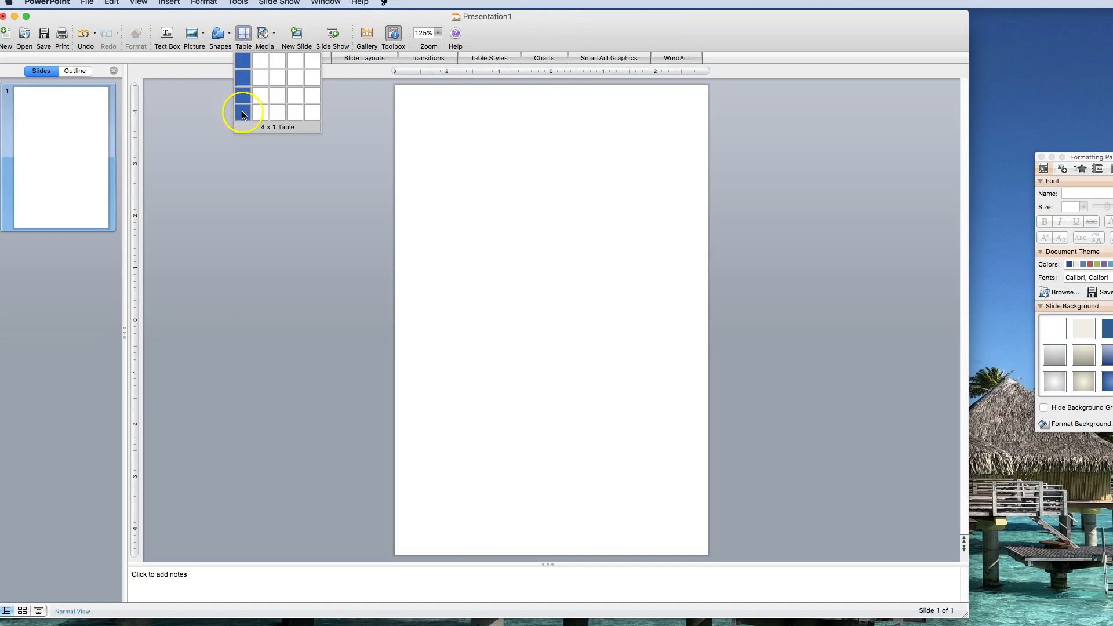
pyautogui.click(243, 112)
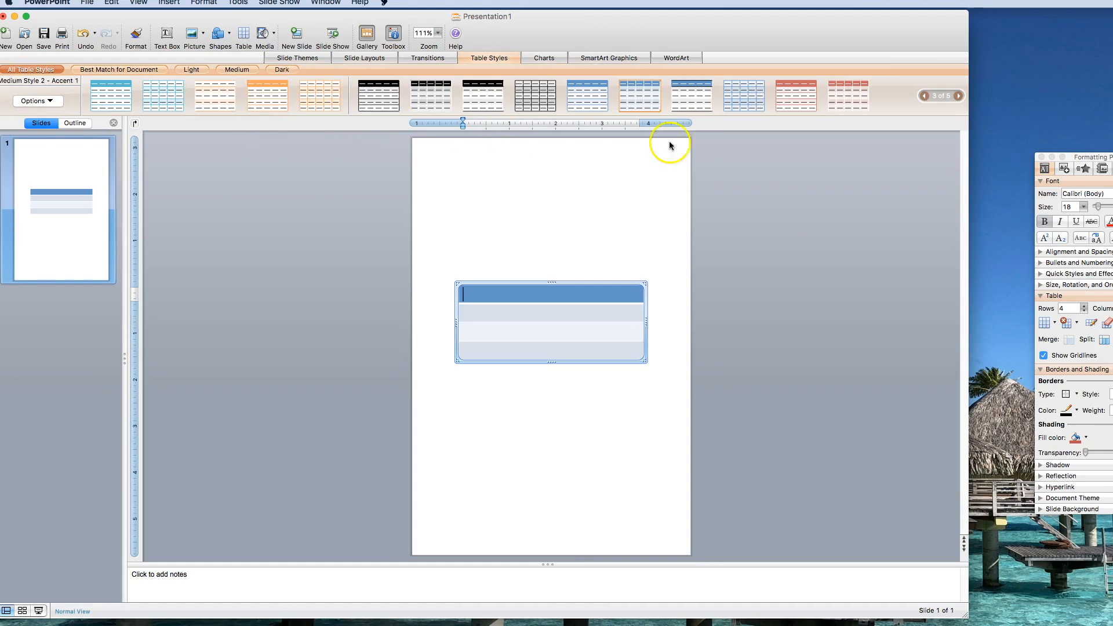
pyautogui.click(925, 96)
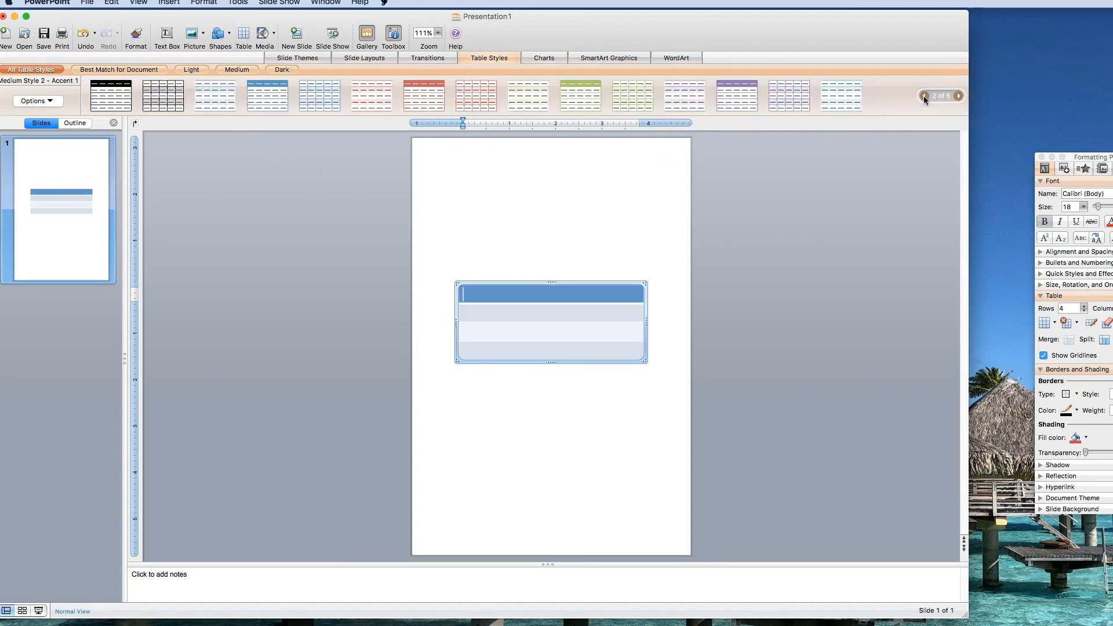
pyautogui.click(924, 96)
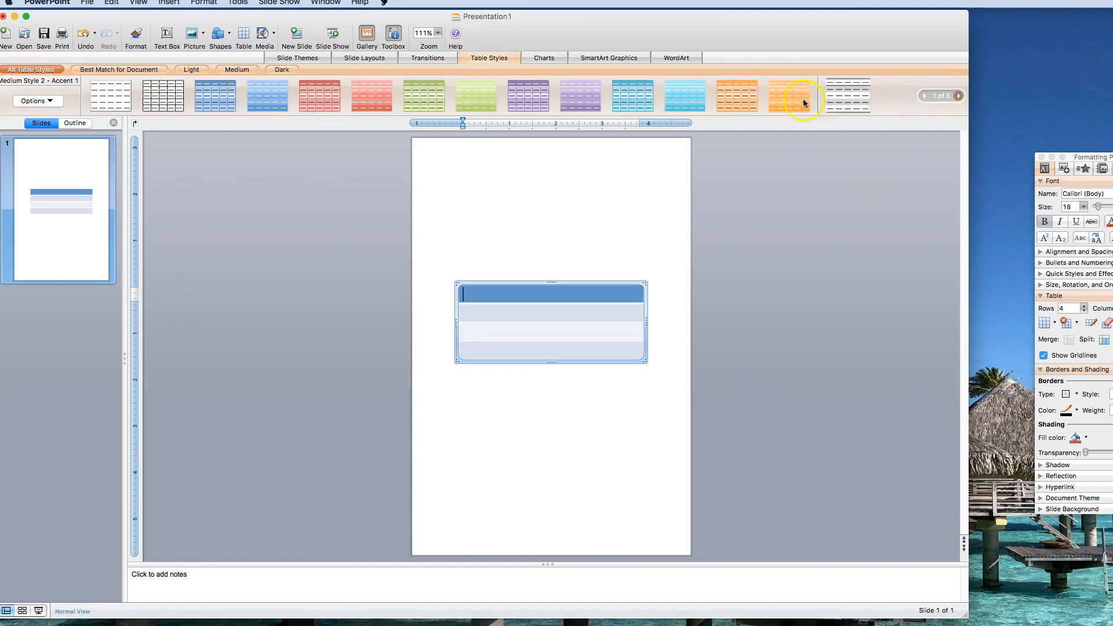
pyautogui.click(163, 97)
pyautogui.write('13')
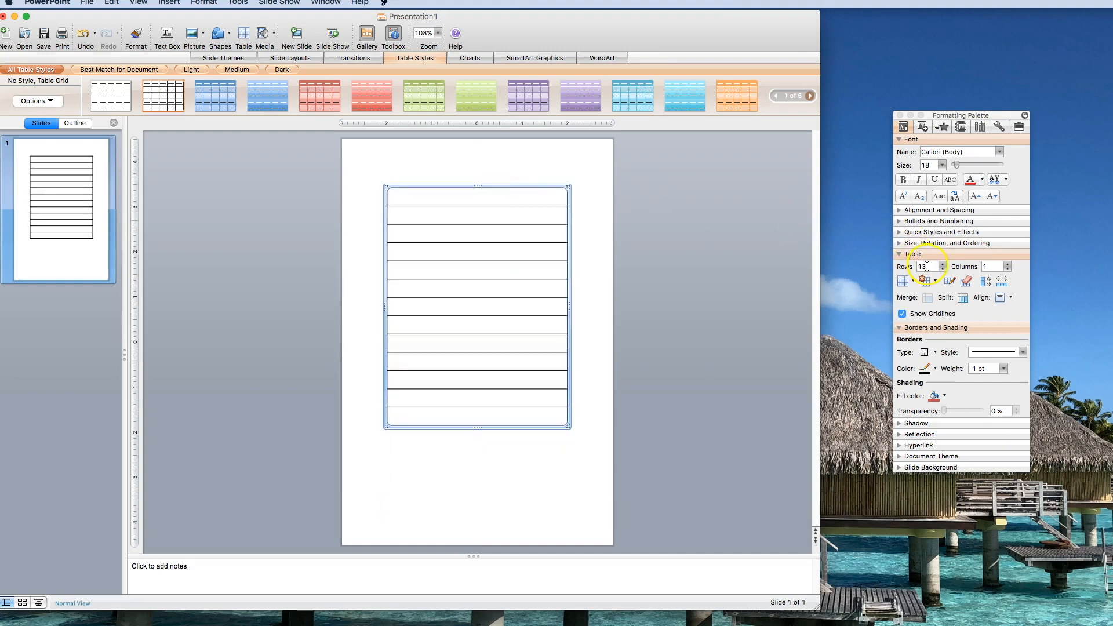
# - Raise the table's row count in the Formatting Palette to 17 rows down the page
pyautogui.click(937, 264)
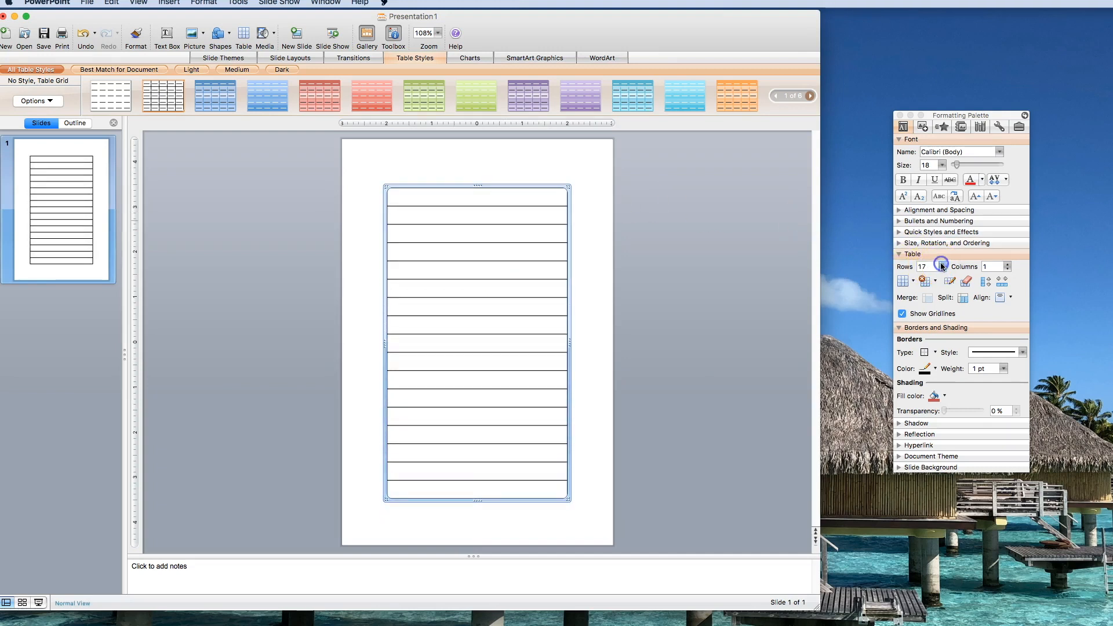
pyautogui.click(940, 265)
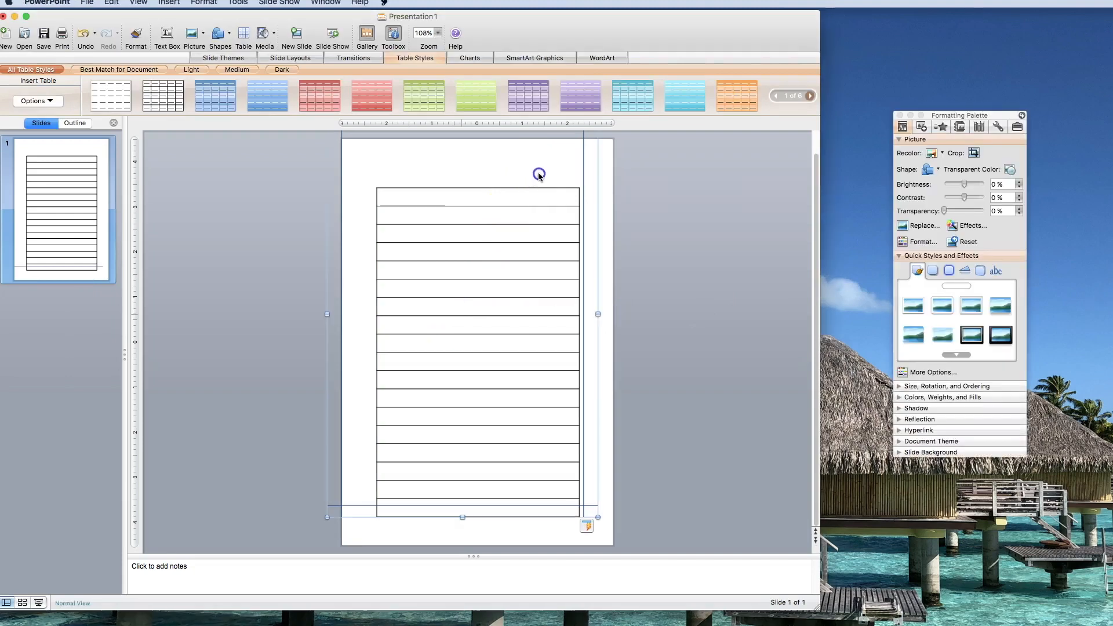
pyautogui.moveTo(382, 166)
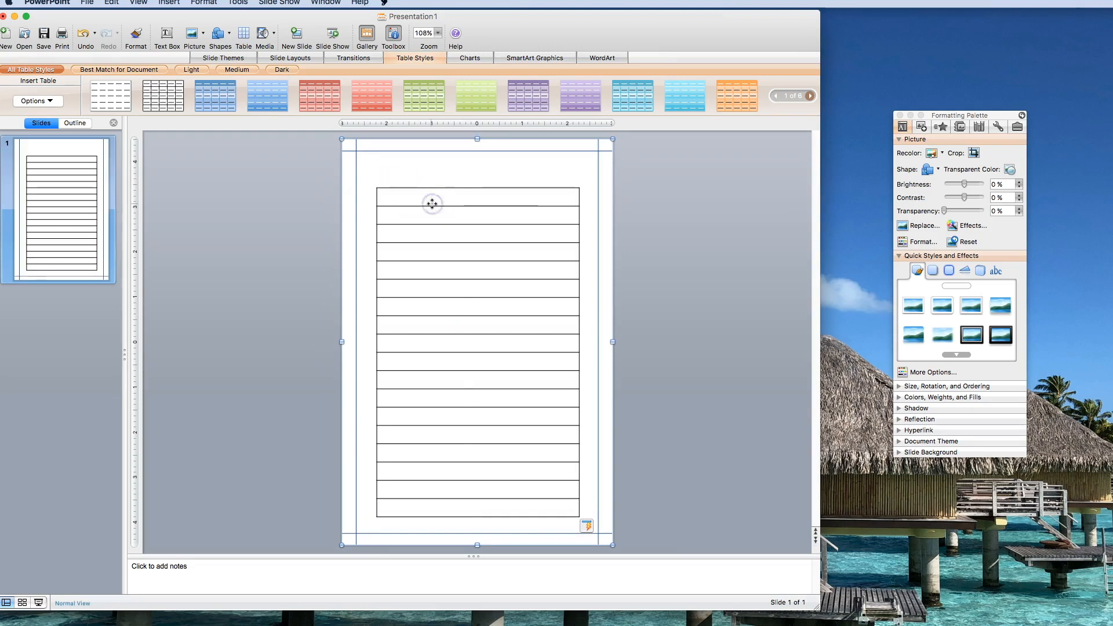
# - Bring up the Arrange options for the frame picture covering the slide
pyautogui.rightClick(600, 153)
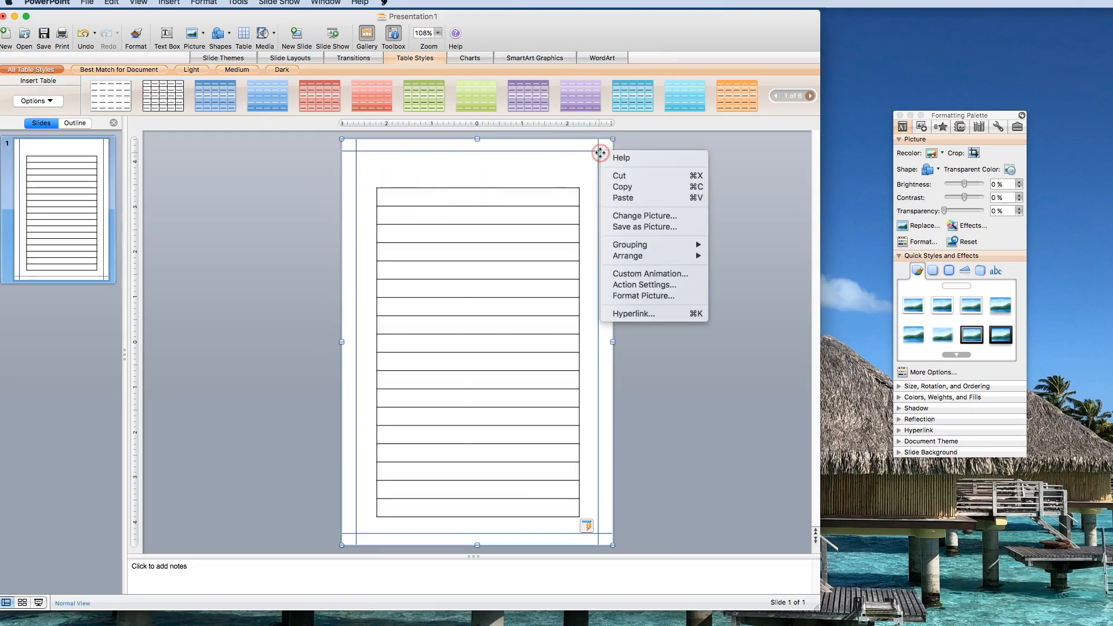
pyautogui.moveTo(629, 255)
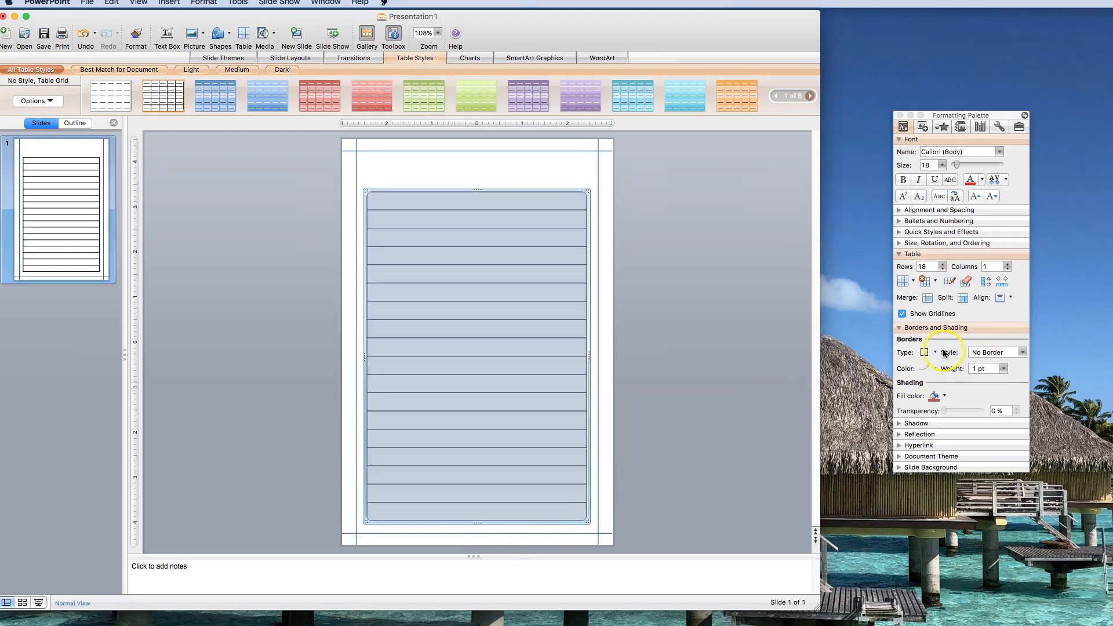
# - Set the table borders to horizontal lines only, with no outer or vertical borders
pyautogui.click(925, 353)
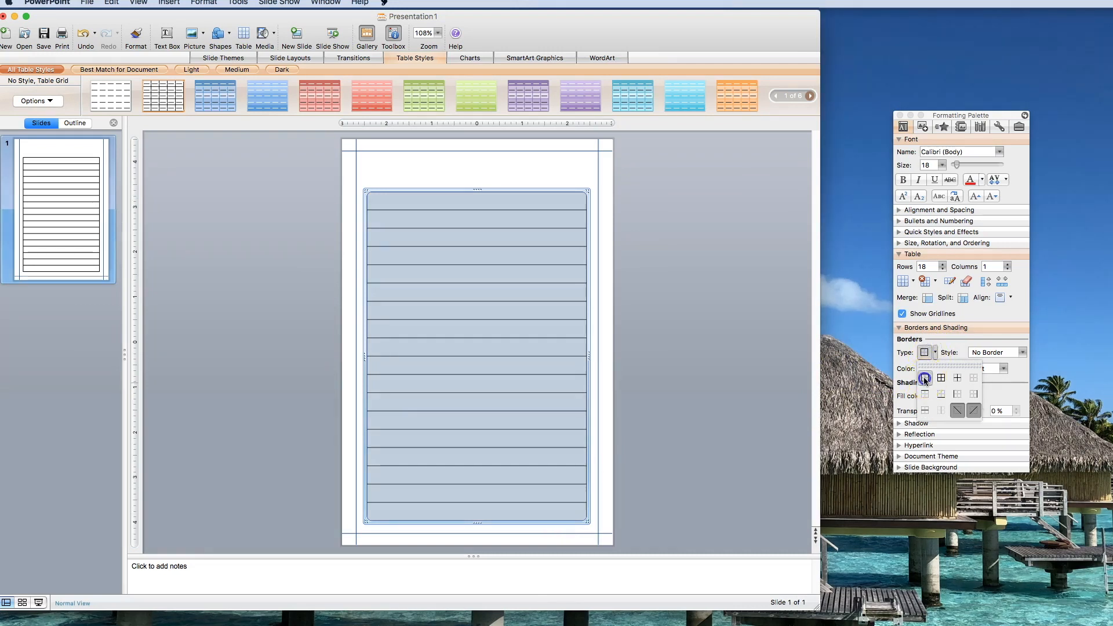
pyautogui.click(1022, 353)
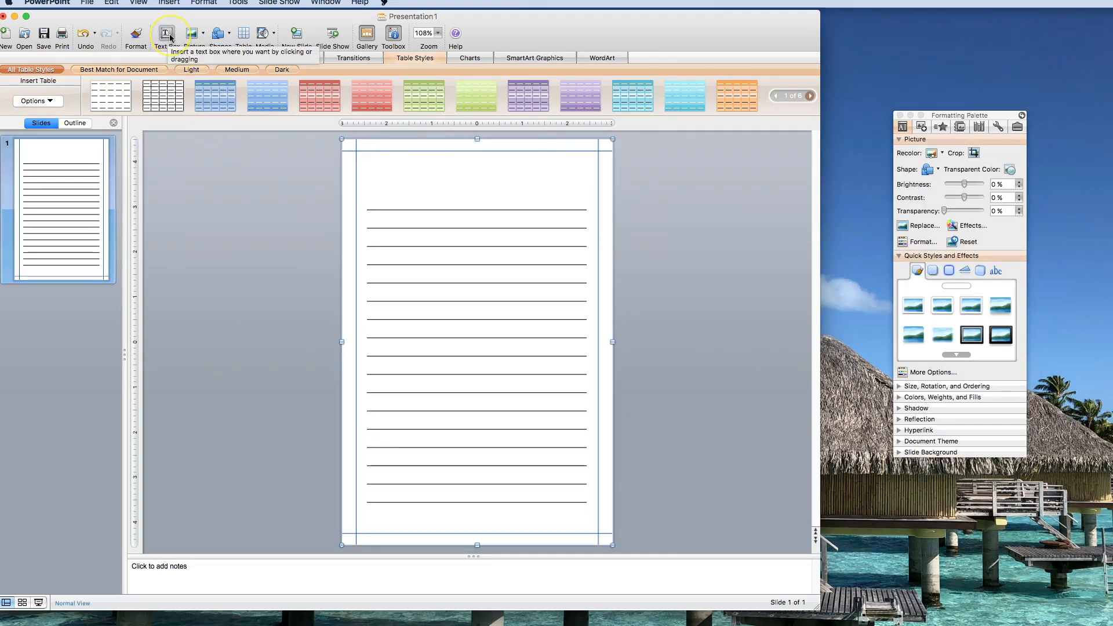
# - Add a text box above the lines reading 'Today's Thoughts'
pyautogui.click(166, 34)
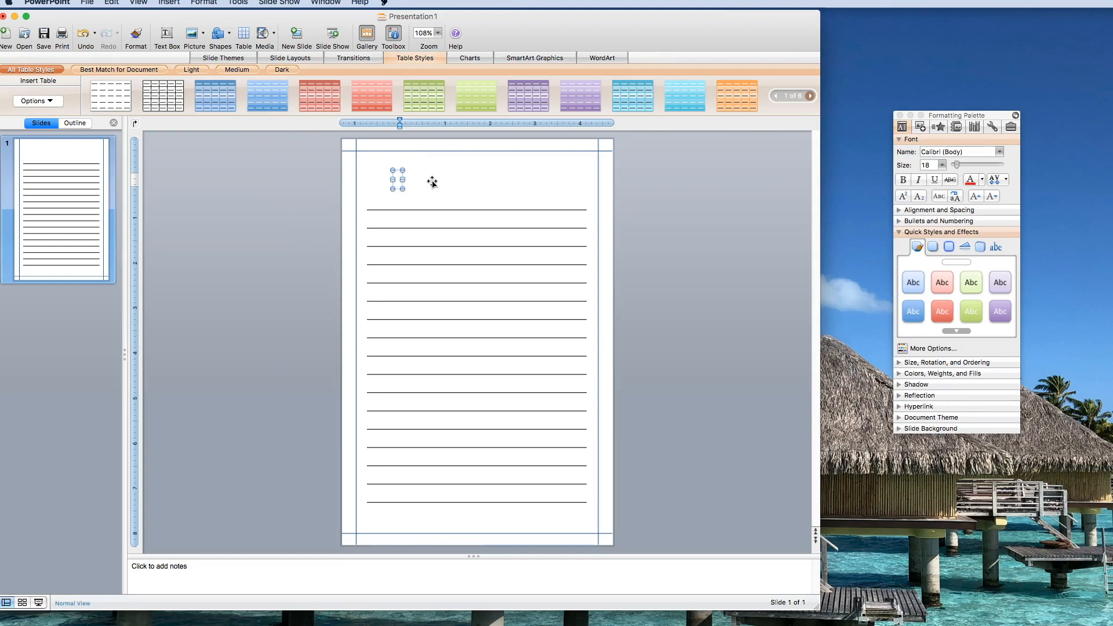
pyautogui.write("Today's Thou")
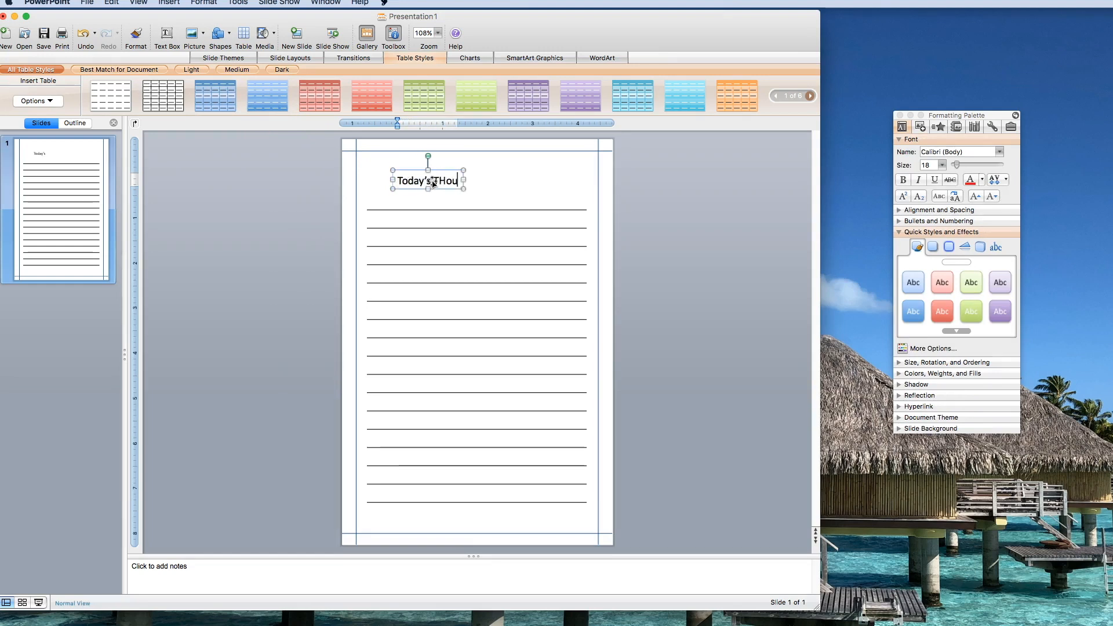
pyautogui.write('gh')
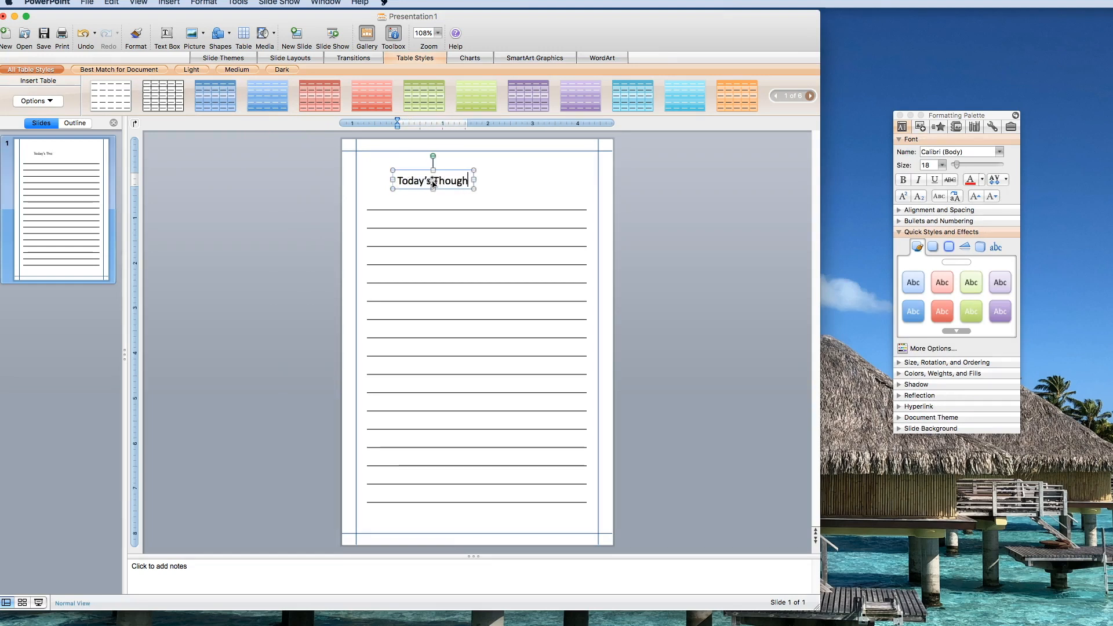
pyautogui.write('ts')
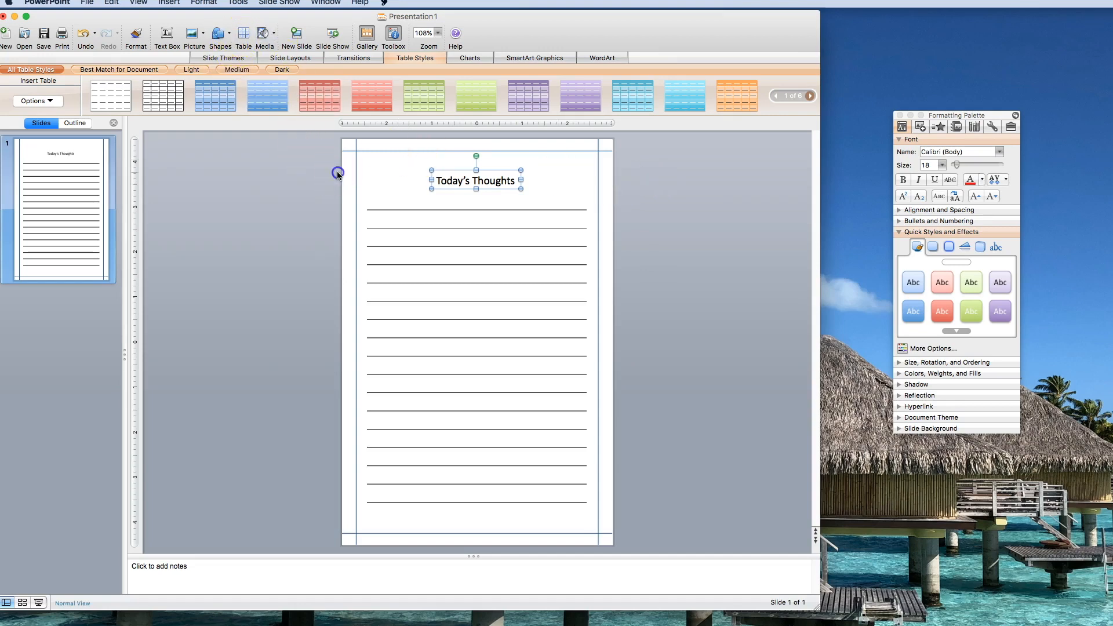
# - Add a 'Date: / /' text box at font size 14 in the top-right corner
pyautogui.click(166, 34)
pyautogui.write('Date:  /  /')
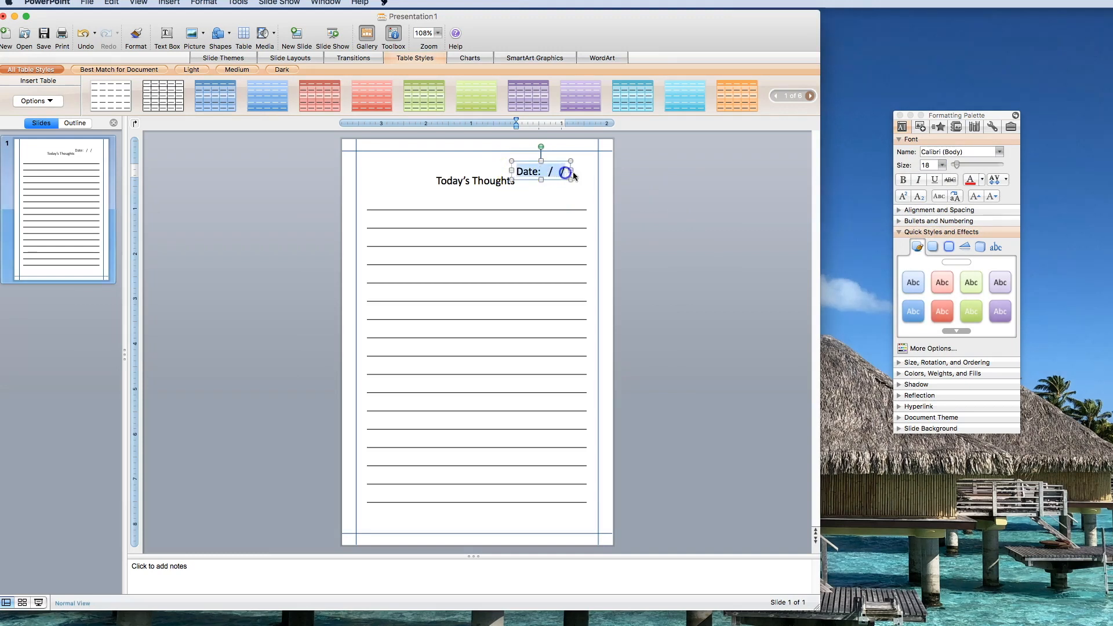
pyautogui.click(942, 165)
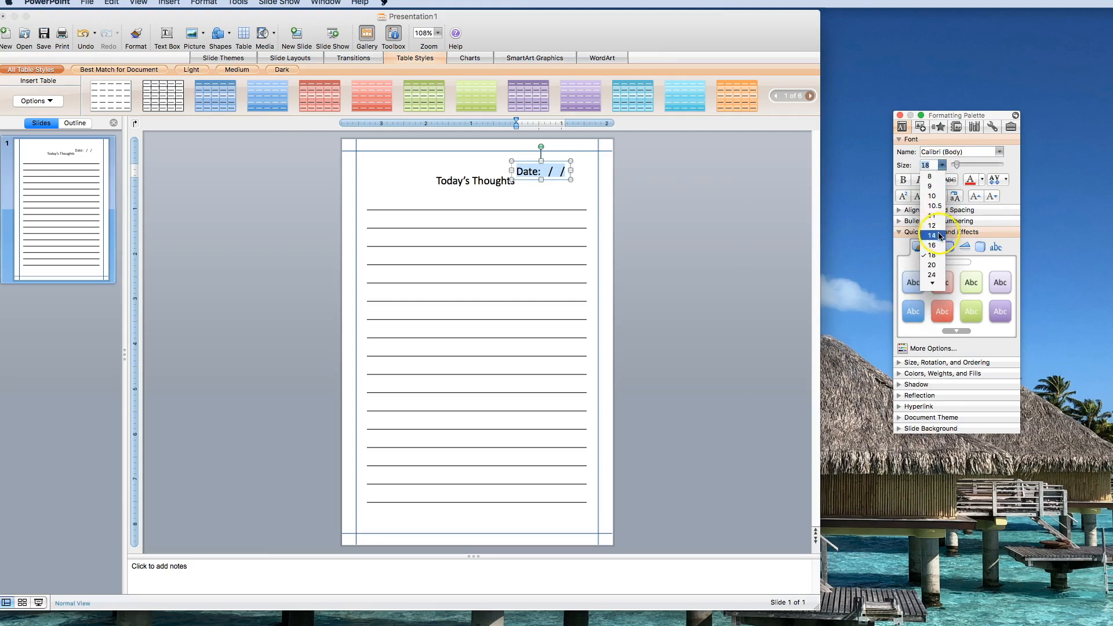
pyautogui.click(931, 235)
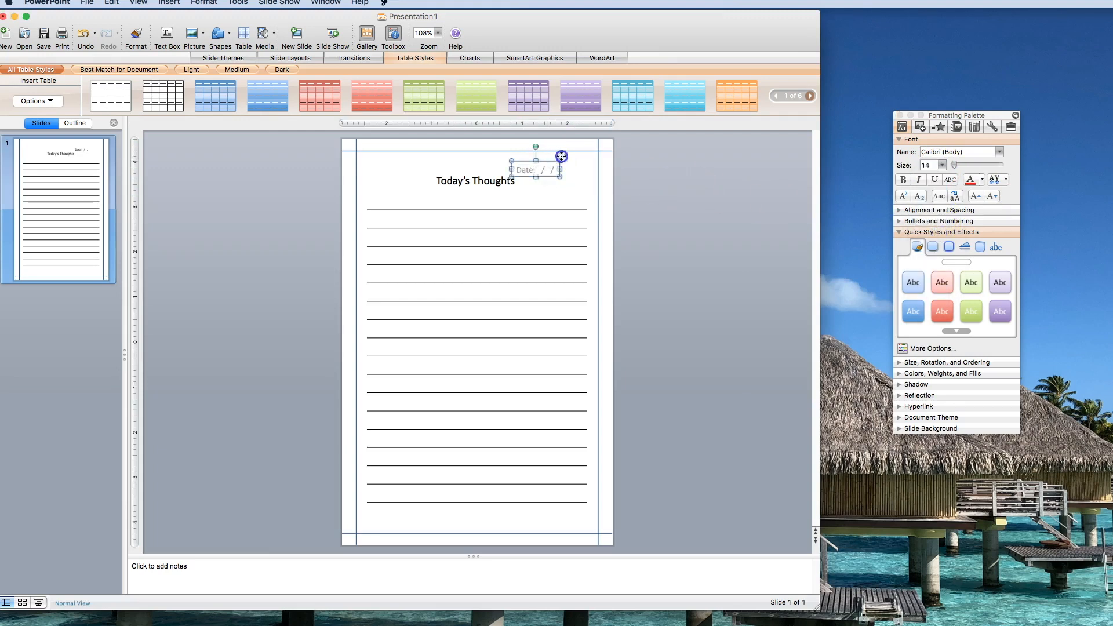
pyautogui.moveTo(535, 169); pyautogui.dragTo(557, 170)
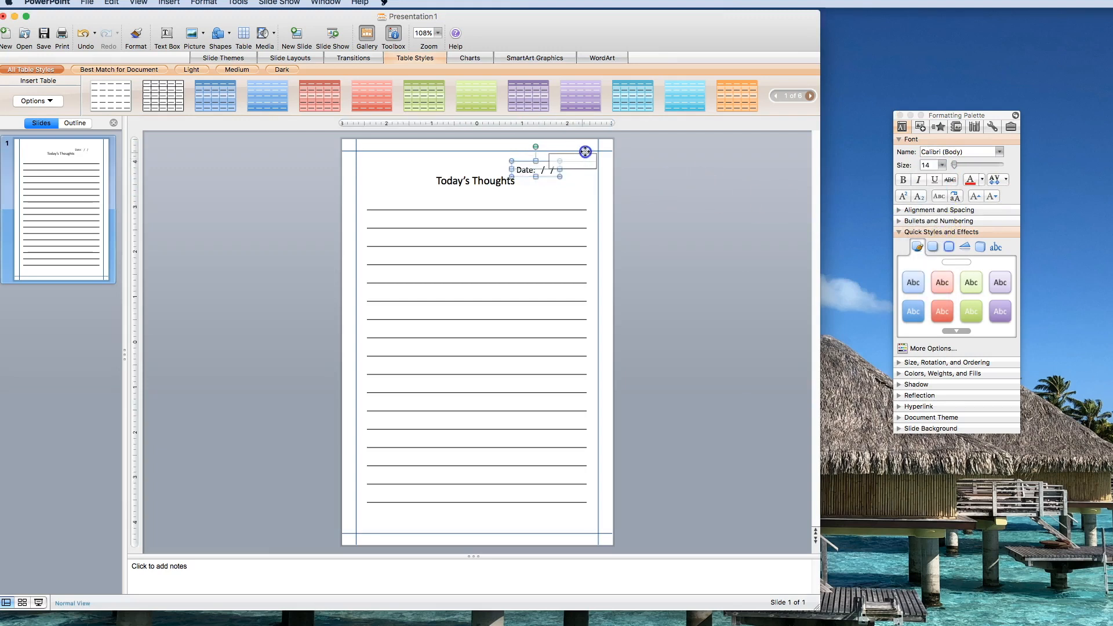
pyautogui.click(642, 165)
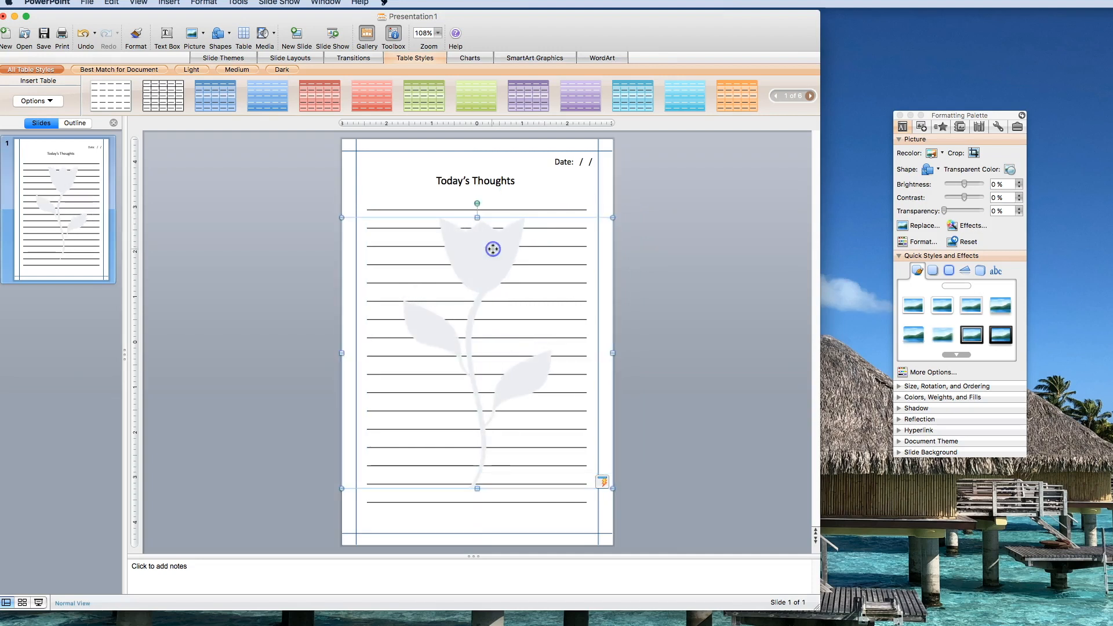
# - Send the tulip image to the back so it sits behind the writing lines
pyautogui.rightClick(493, 248)
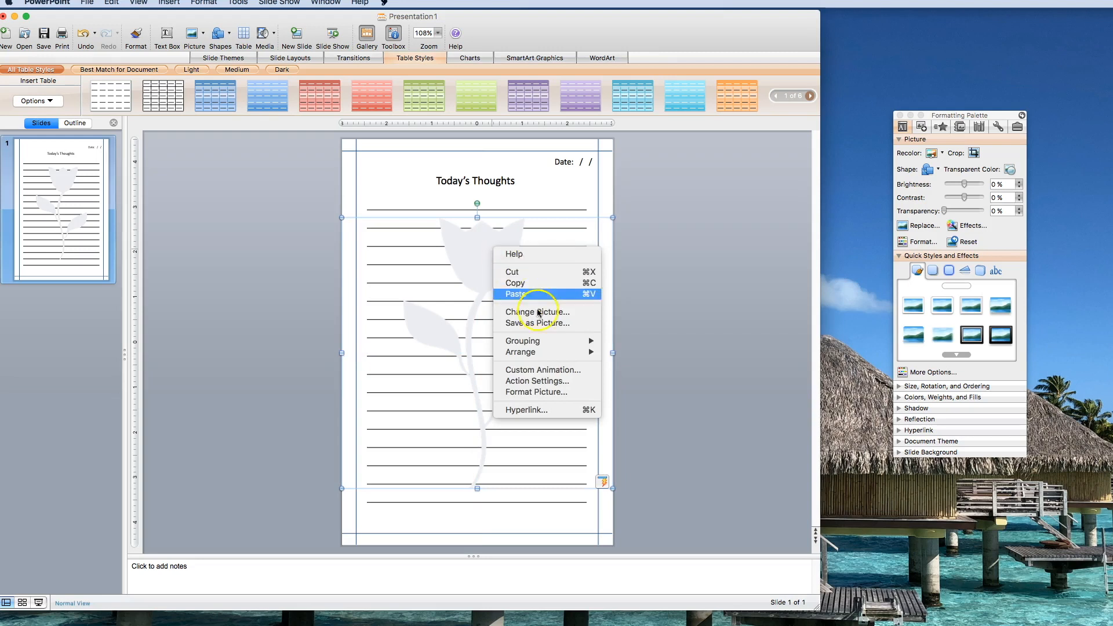
pyautogui.moveTo(521, 351)
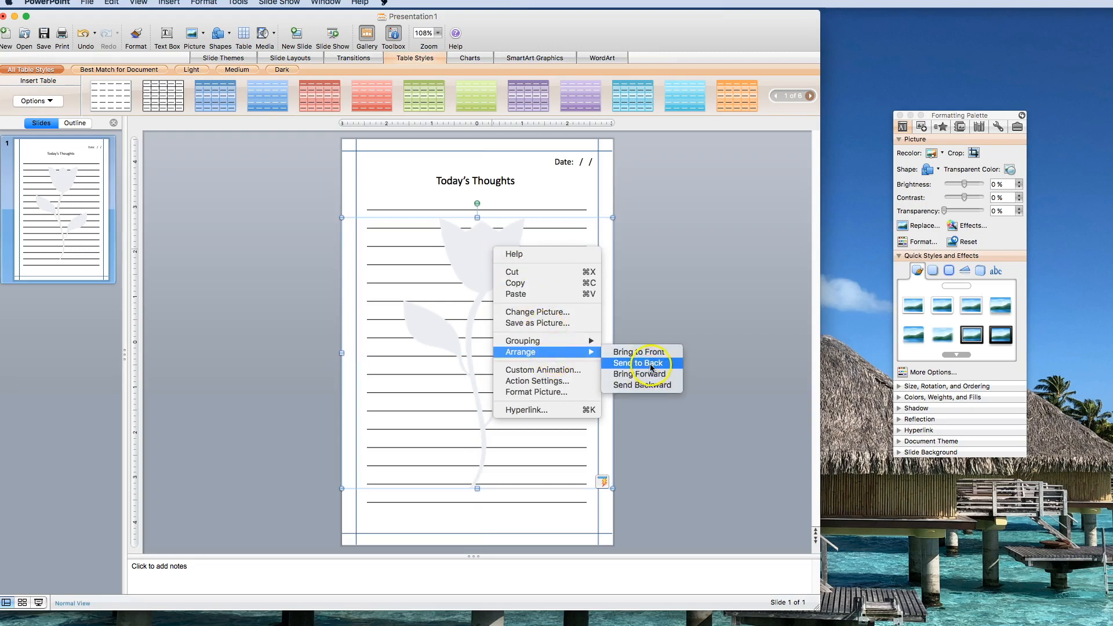
pyautogui.click(641, 363)
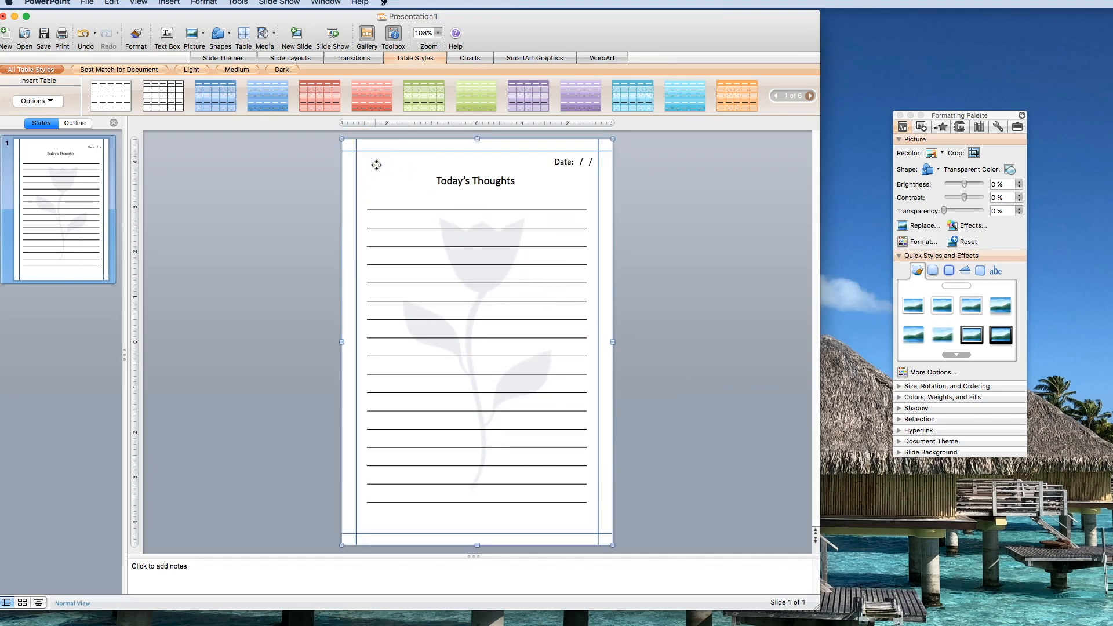
# - Apply a script font from the Name dropdown to the 'Today's Thoughts' heading
pyautogui.click(475, 180)
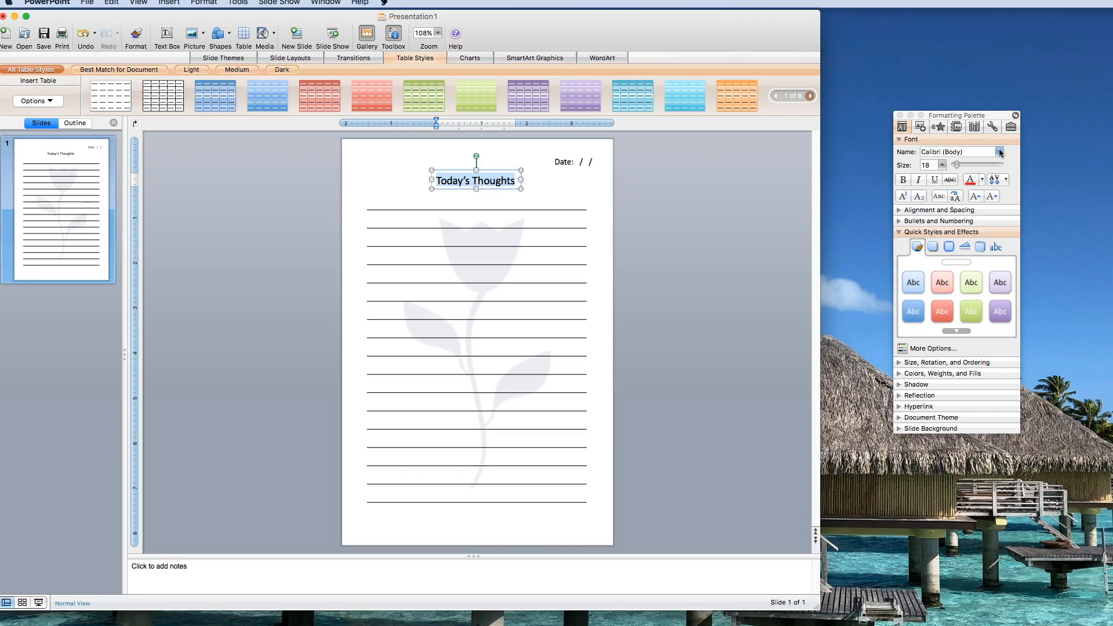
pyautogui.click(999, 152)
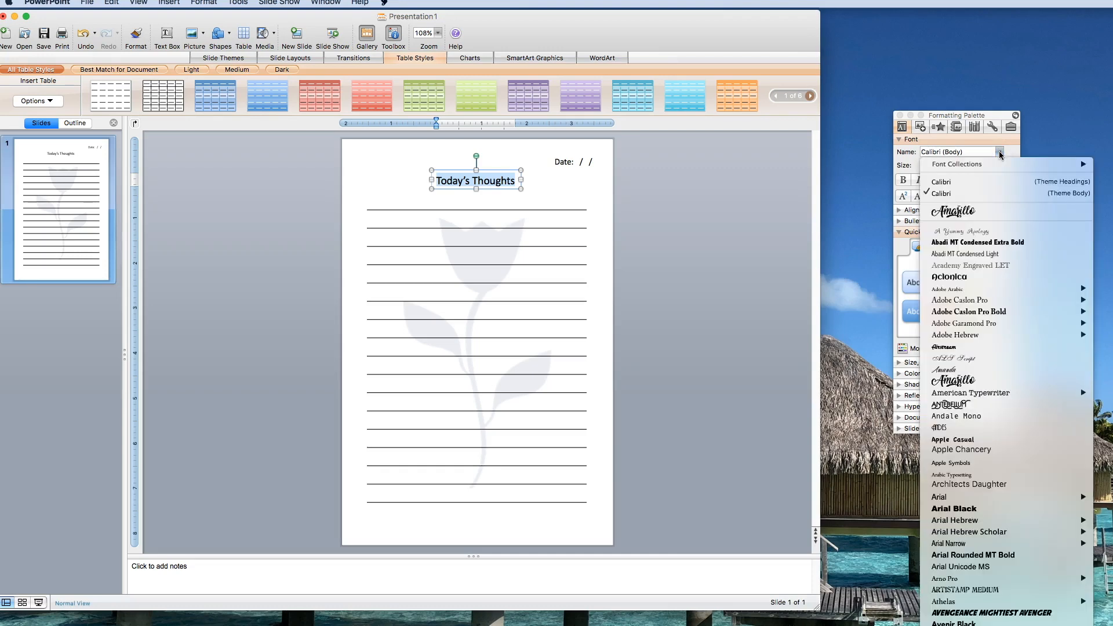
pyautogui.click(953, 211)
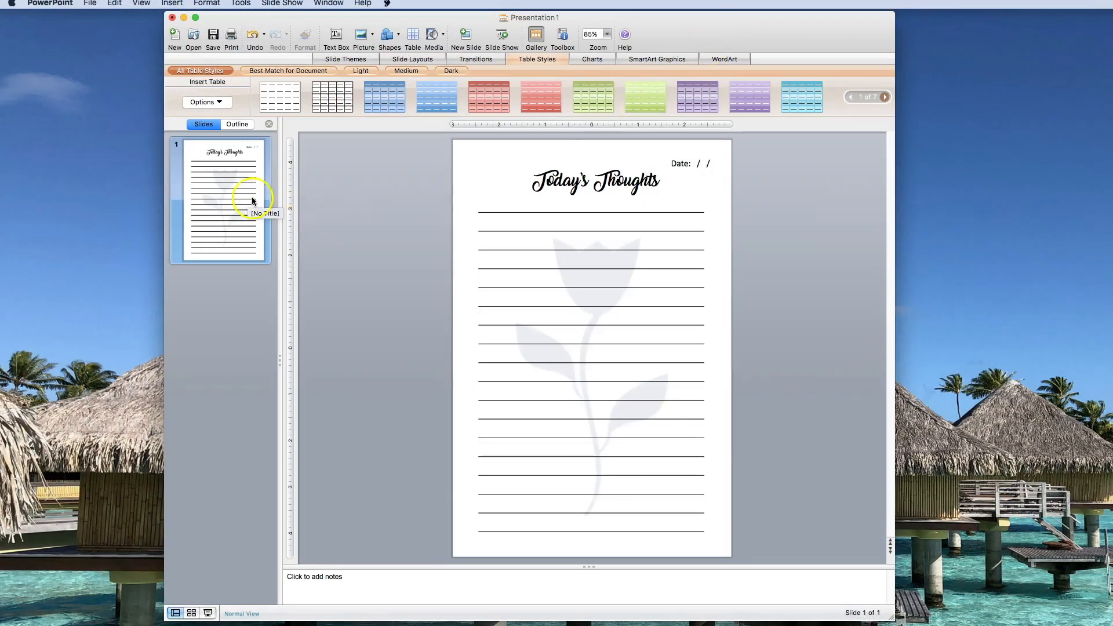
# - Duplicate the lined journal slide from its thumbnail menu toward five identical slides
pyautogui.rightClick(252, 202)
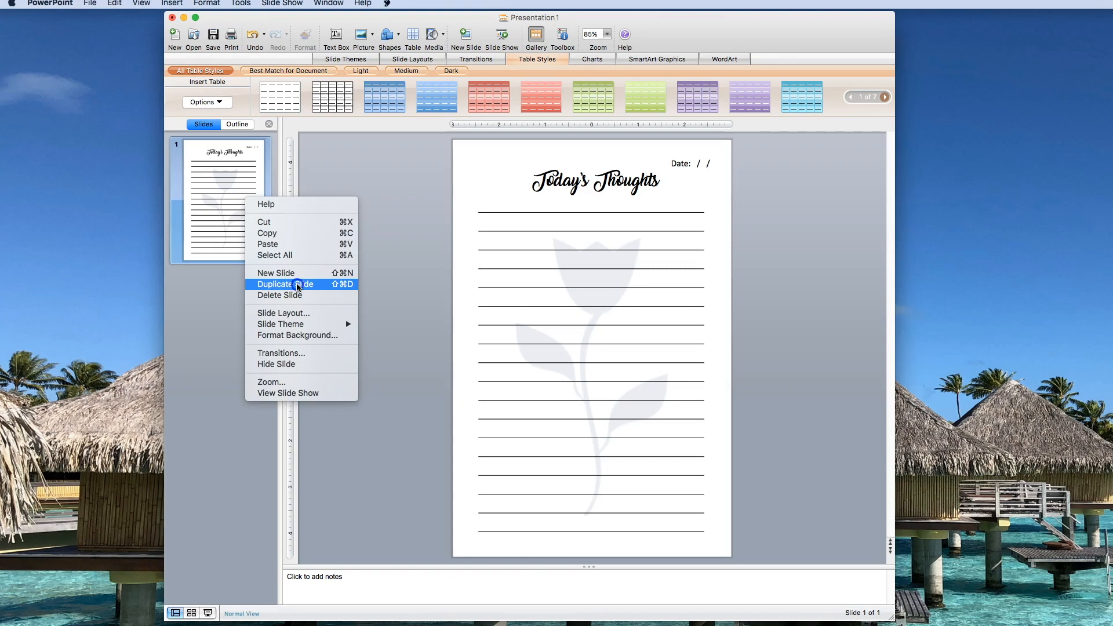
pyautogui.click(285, 284)
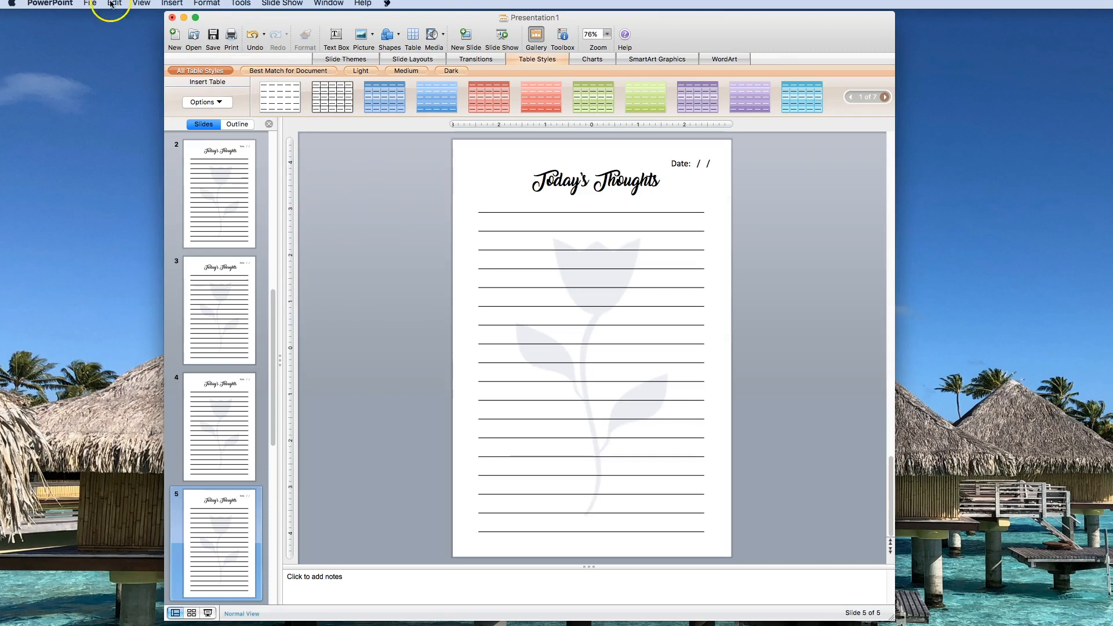
# - Export the five slides as JPEG images named todaysthoughts on the Desktop (PDF chosen first, then JPEG)
pyautogui.click(89, 4)
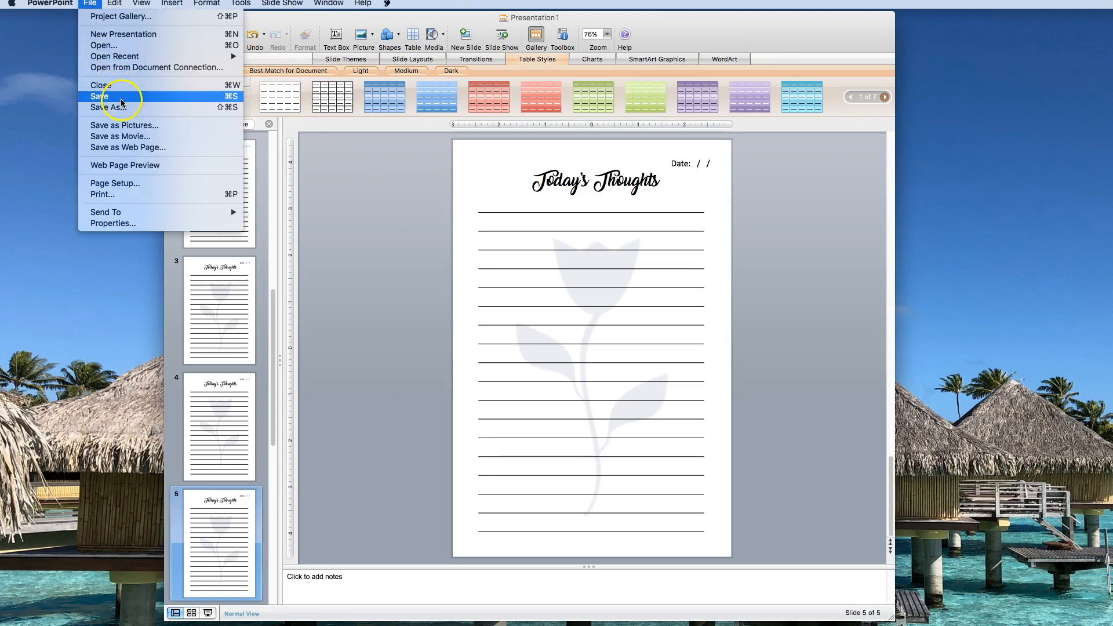
pyautogui.moveTo(124, 108)
pyautogui.write('todaysthoughts.pptx')
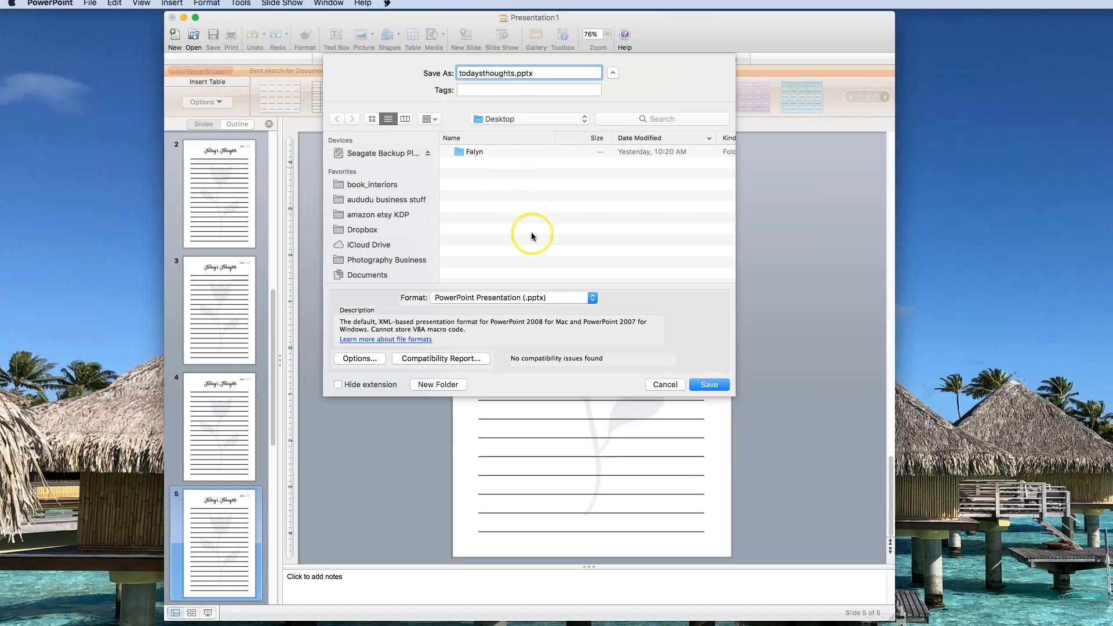
pyautogui.click(513, 298)
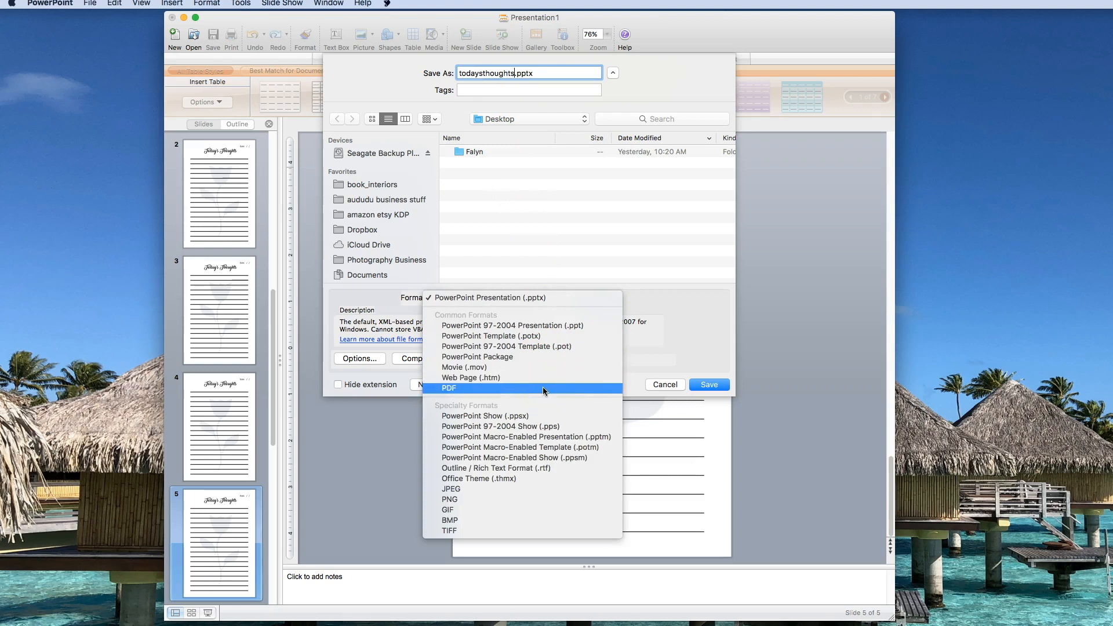
pyautogui.click(448, 389)
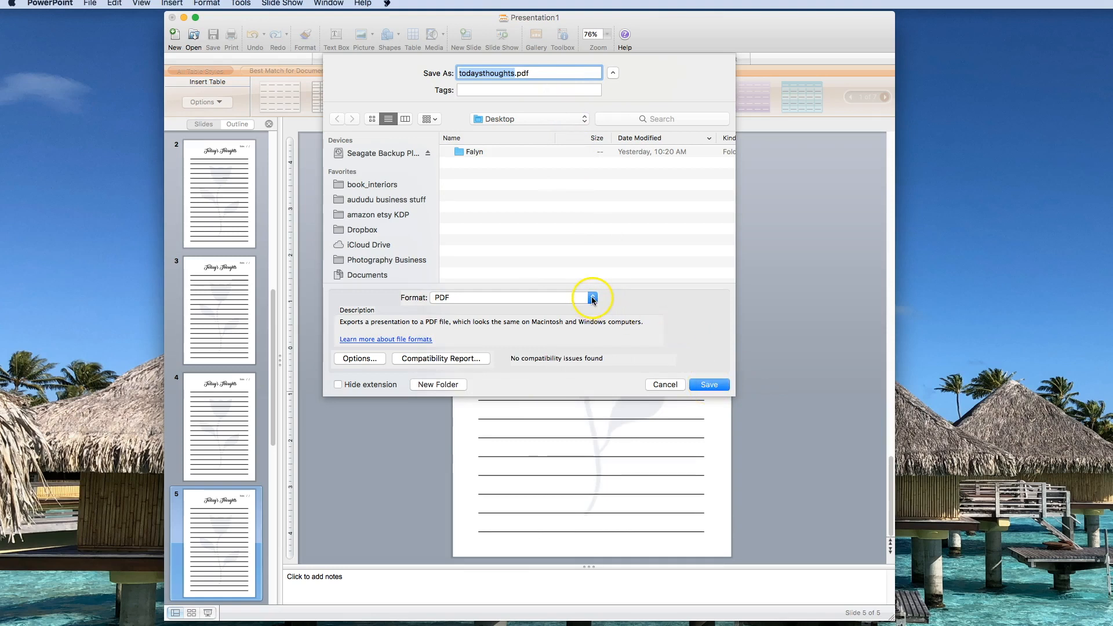
pyautogui.click(593, 298)
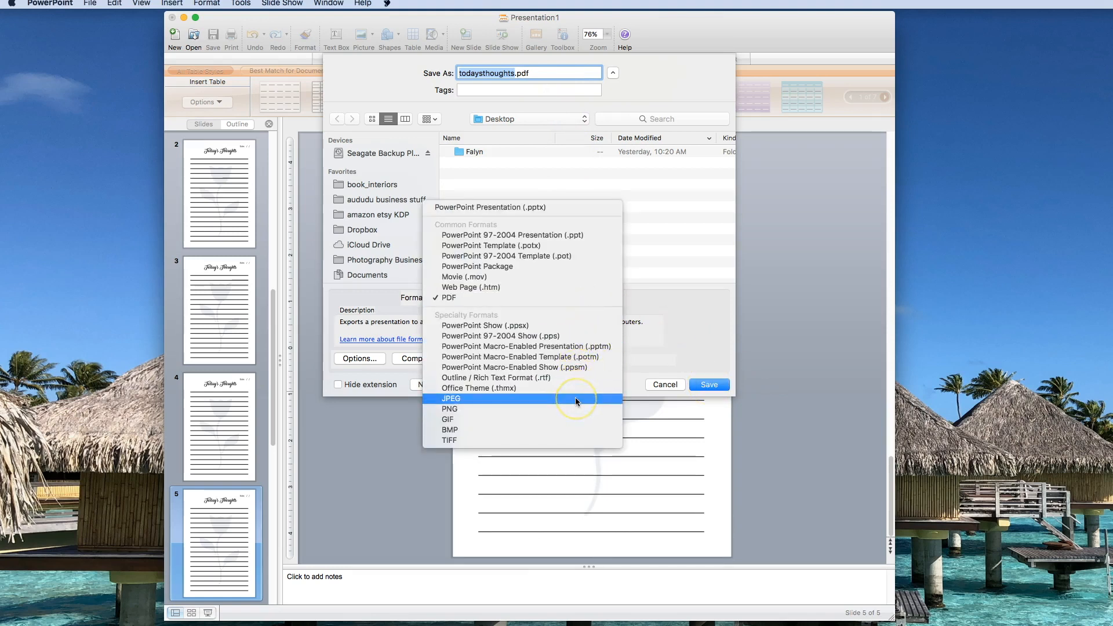
pyautogui.moveTo(577, 409)
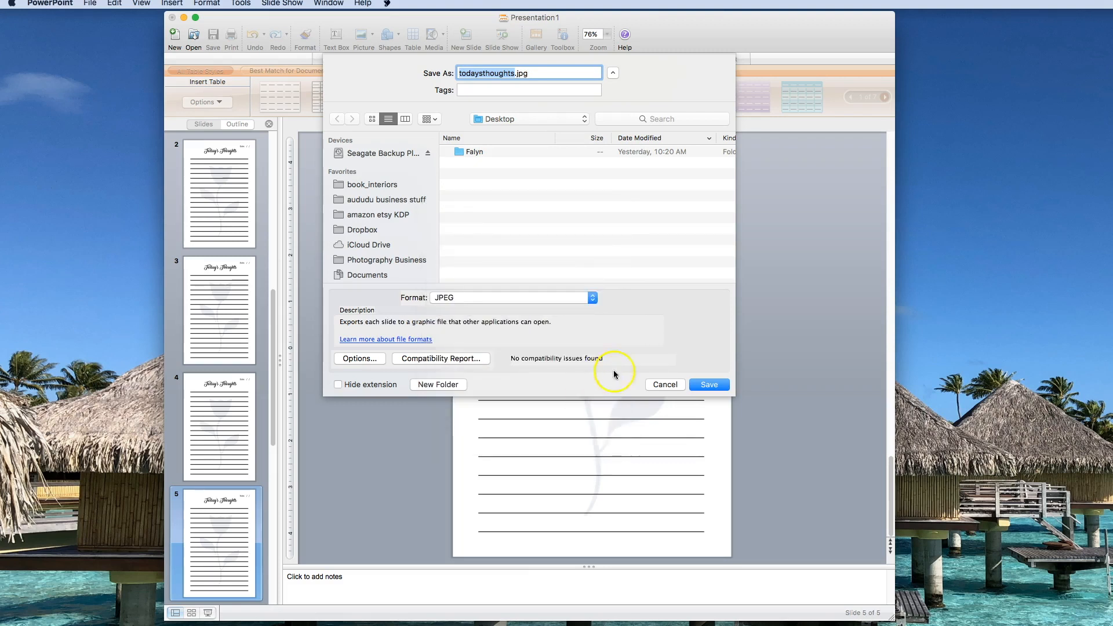
pyautogui.click(707, 384)
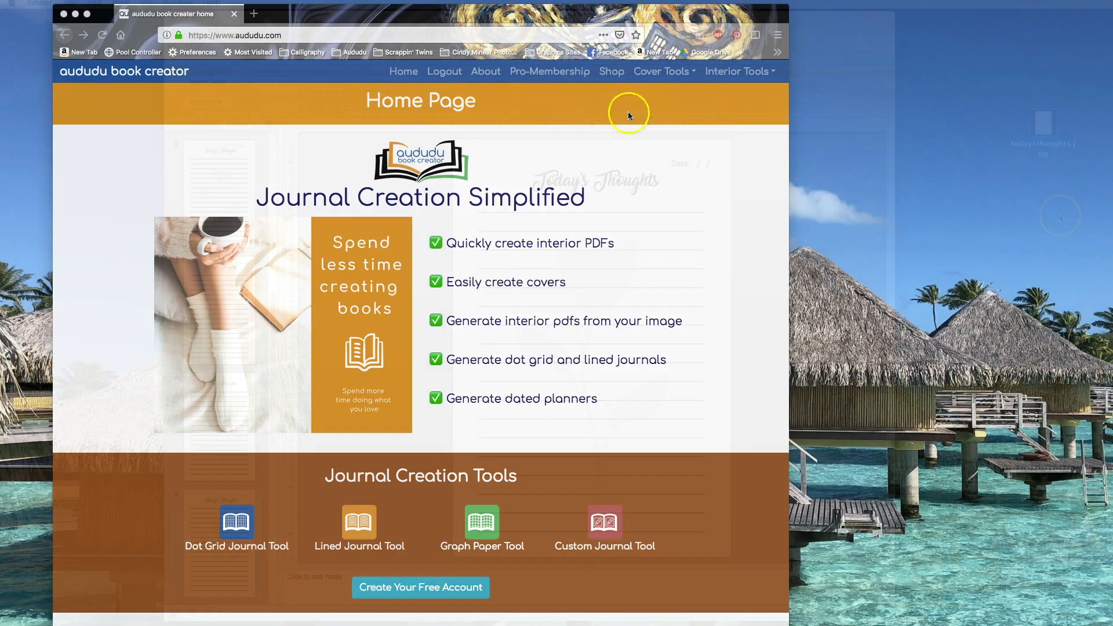
# - Upload todaysthoughts.png into aududu's multi-page PDF journal tool
pyautogui.click(737, 71)
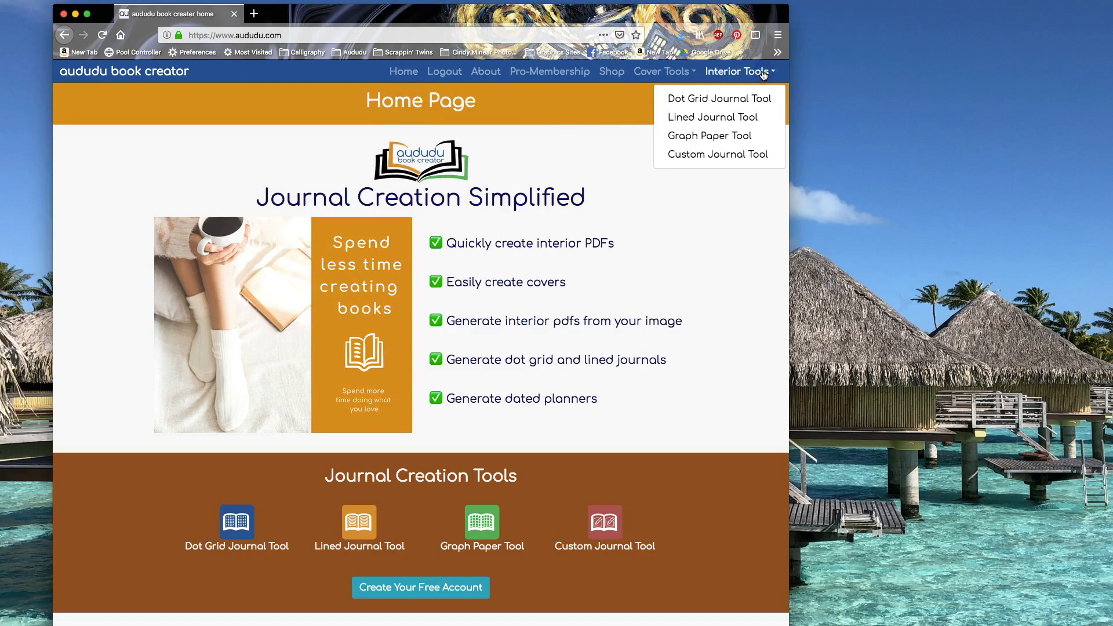
pyautogui.click(717, 155)
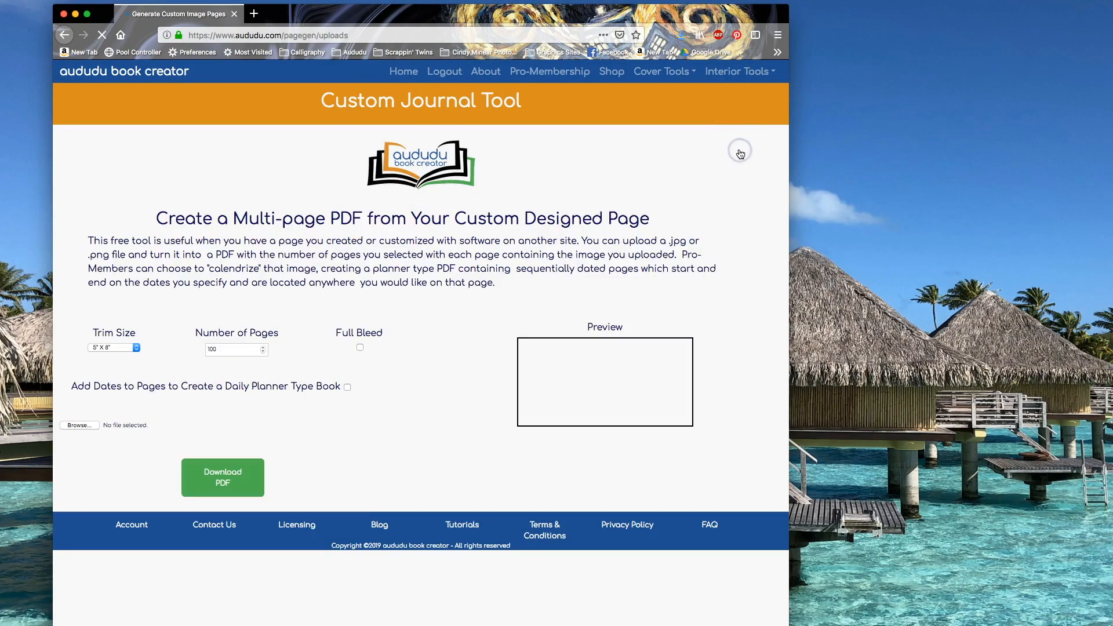
pyautogui.click(222, 478)
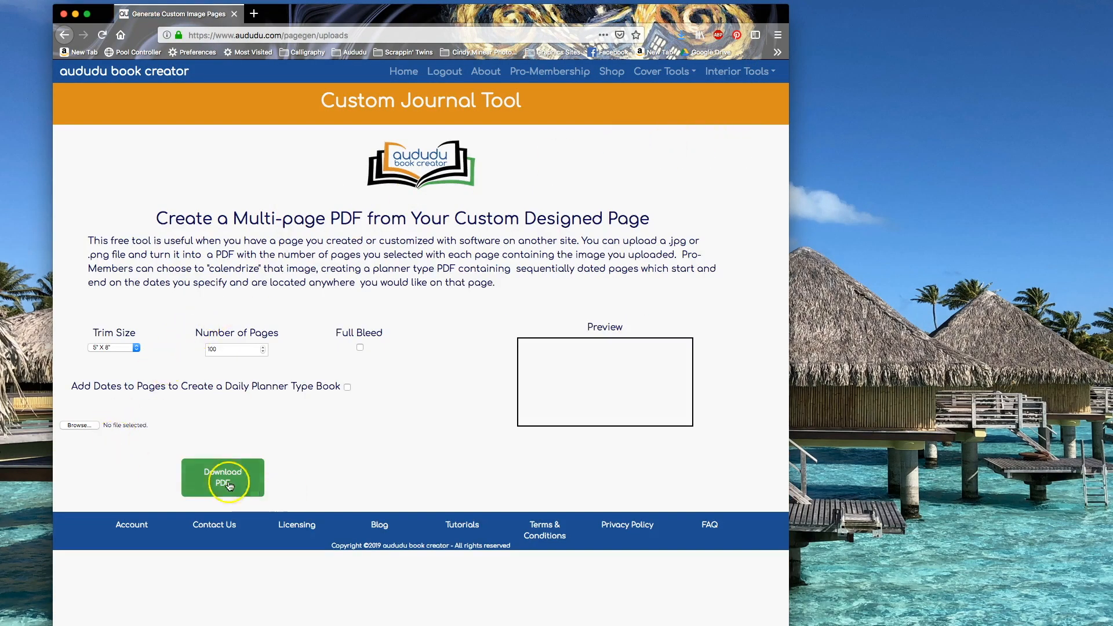
pyautogui.click(80, 424)
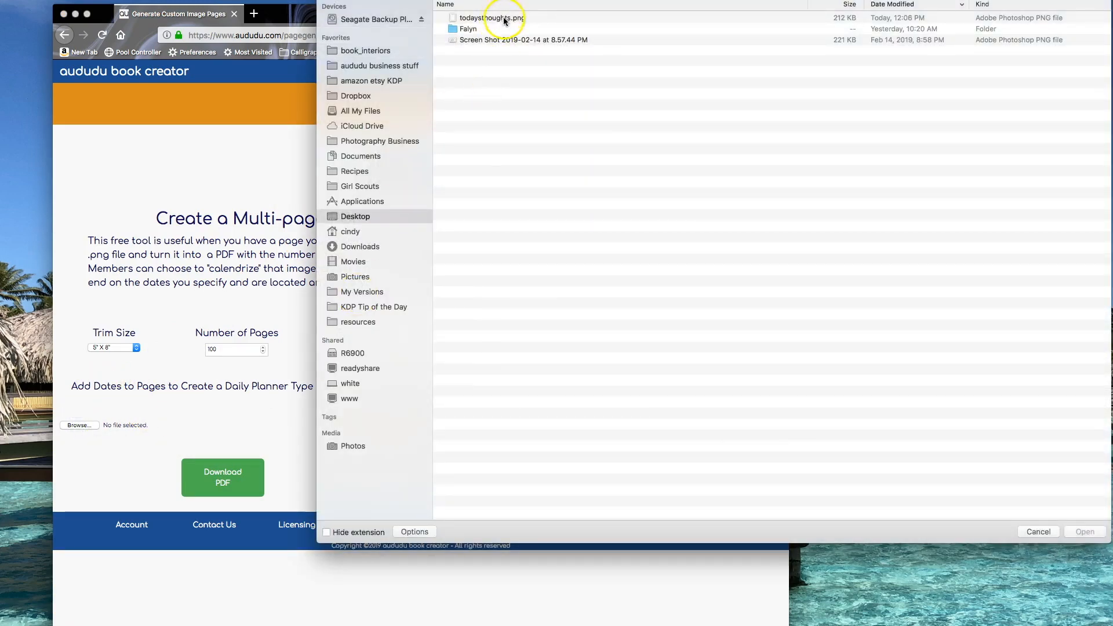
pyautogui.click(493, 17)
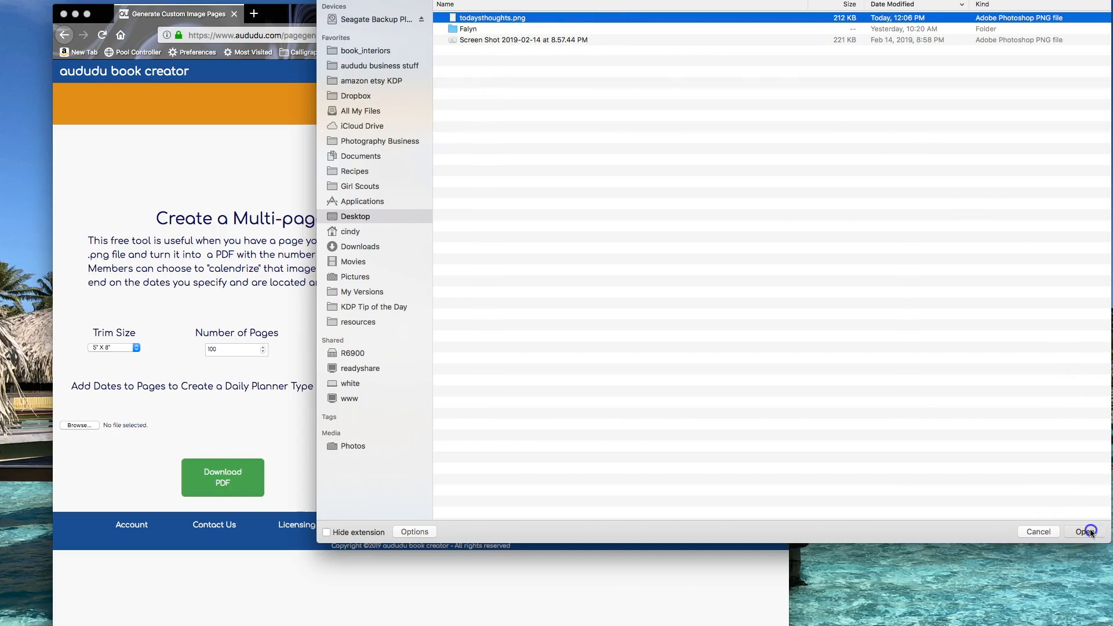
pyautogui.click(1085, 532)
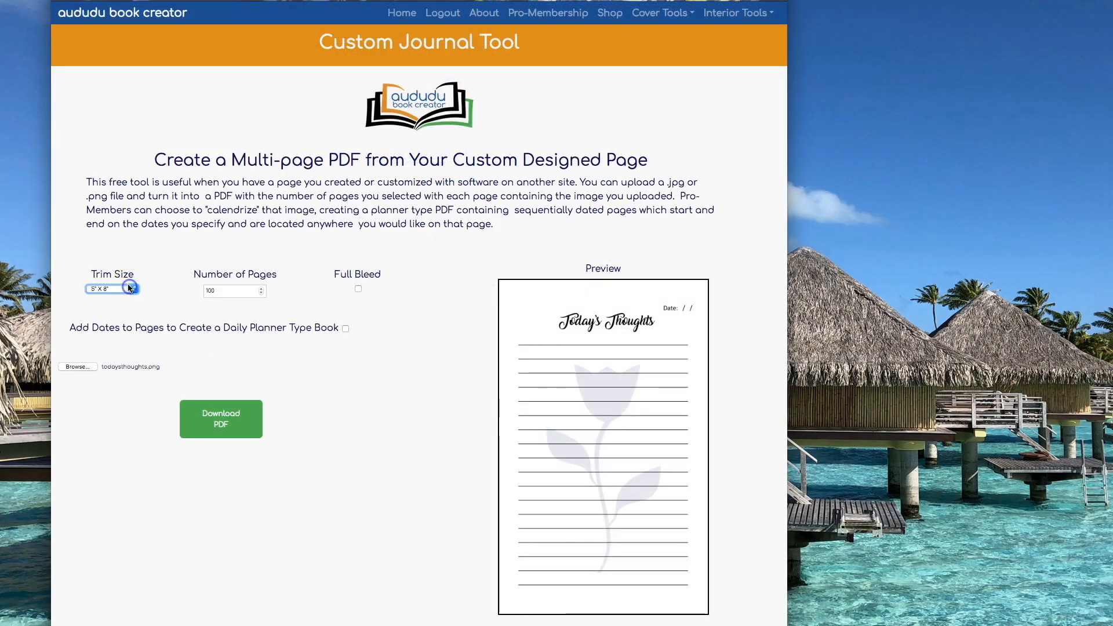
# - Set trim size 6 x 9, 120 pages, and download the journal PDF
pyautogui.click(112, 290)
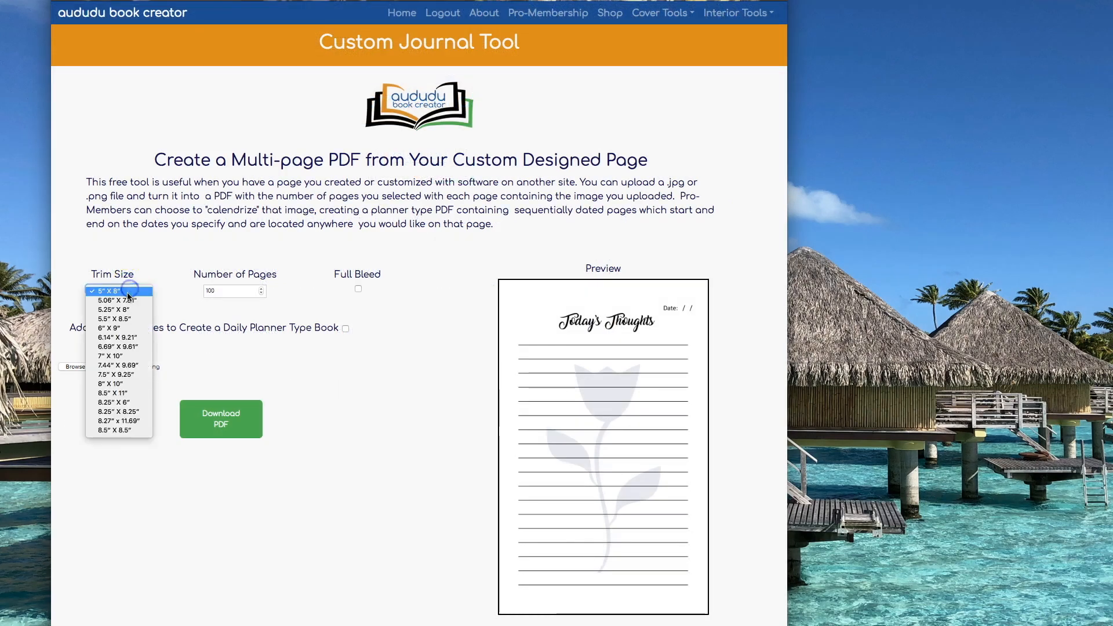
pyautogui.click(112, 326)
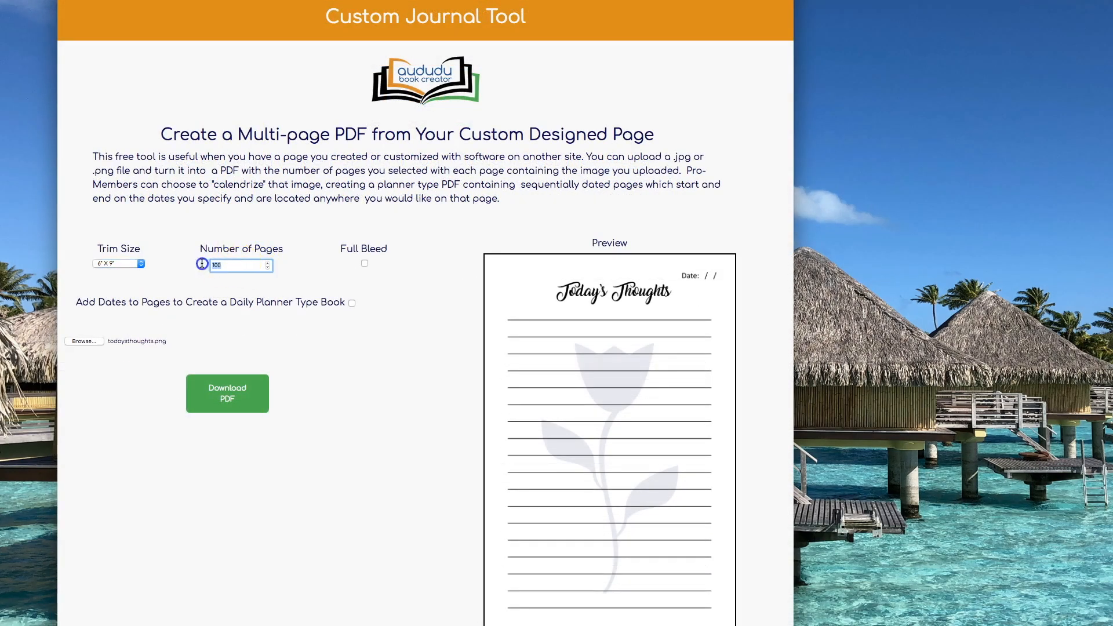
pyautogui.write('120')
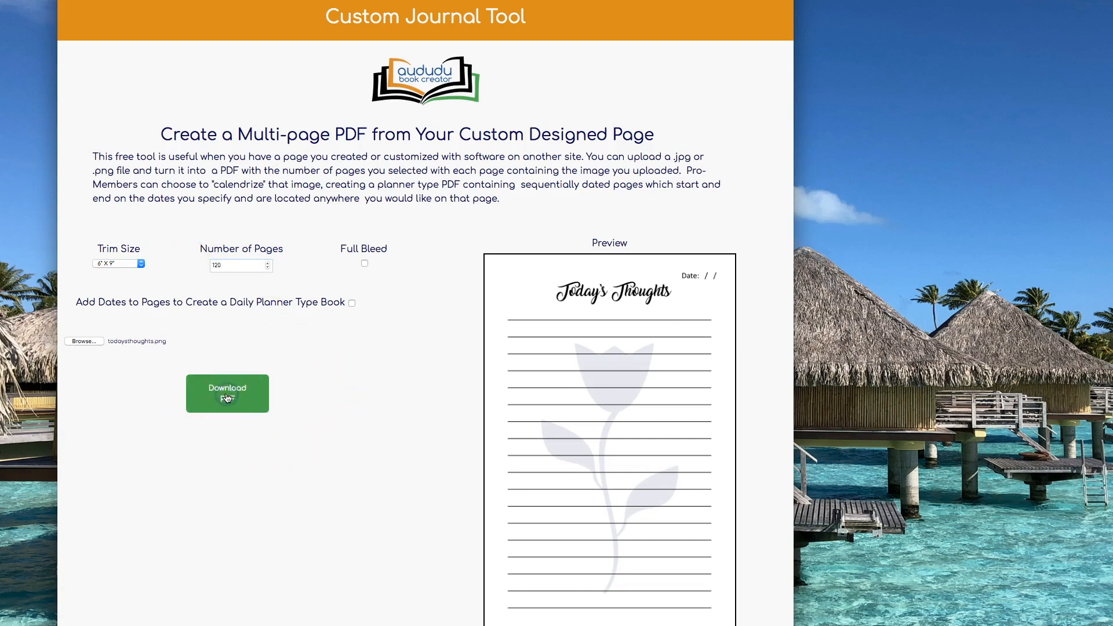
pyautogui.click(228, 393)
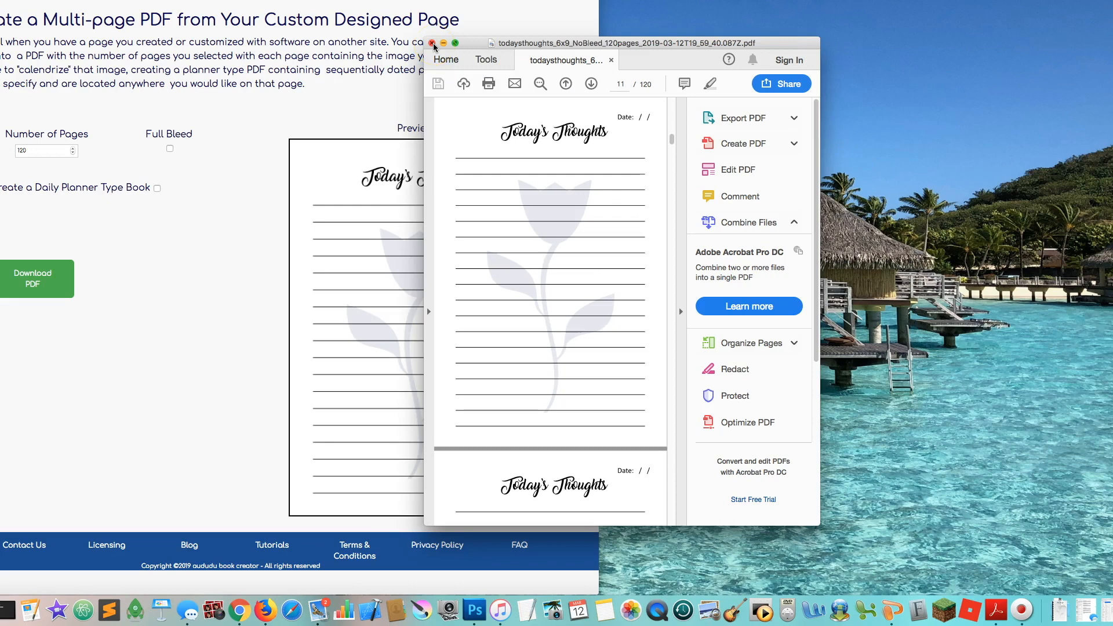
# - Close the reviewed 120-page Today's Thoughts PDF in Acrobat Reader
pyautogui.click(432, 43)
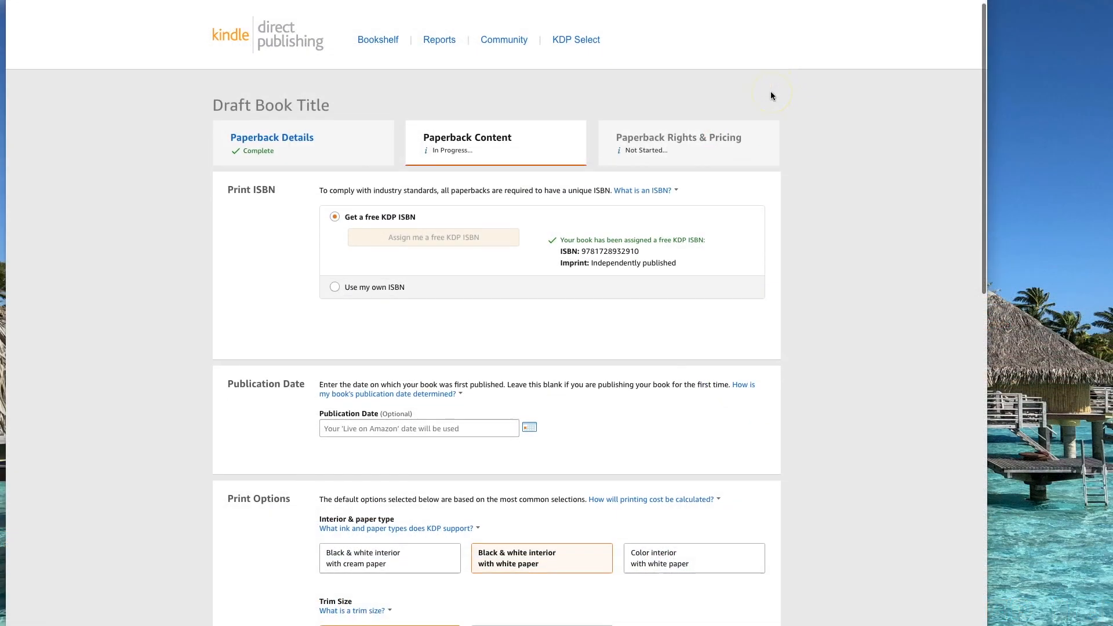
# - Upload the todaysthoughts PDF from the Desktop as the paperback manuscript
pyautogui.scroll(-3)
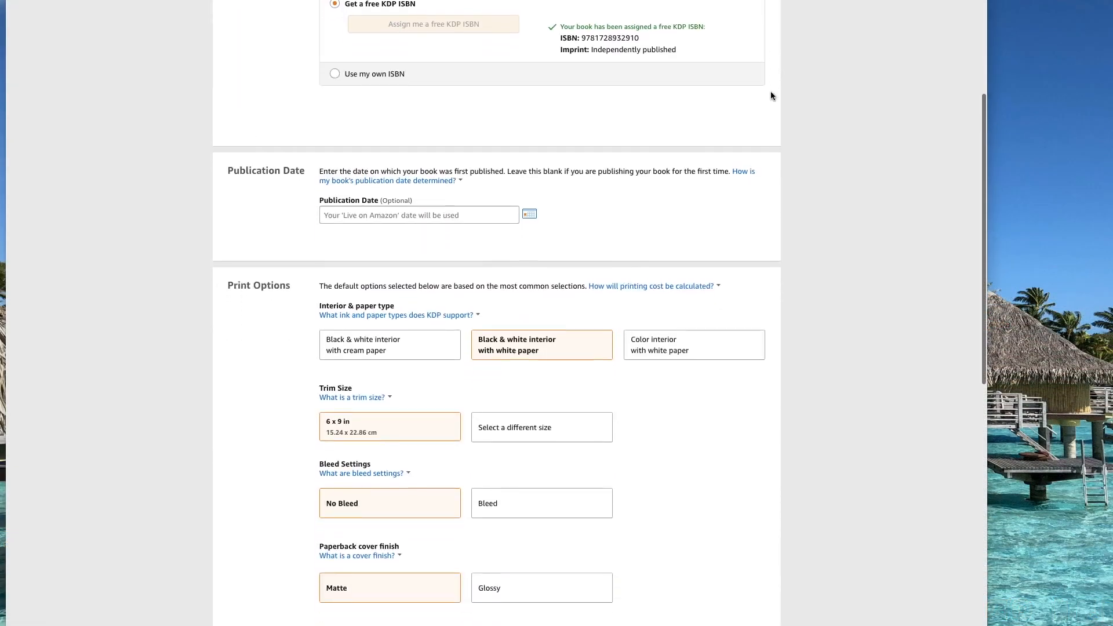
pyautogui.scroll(-3)
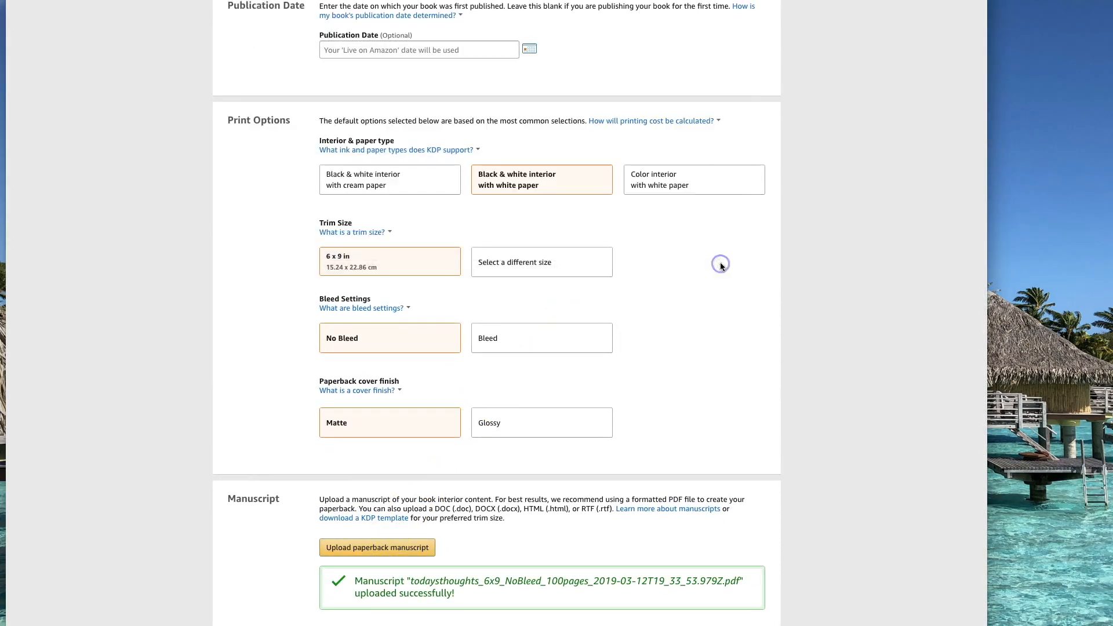
pyautogui.click(377, 547)
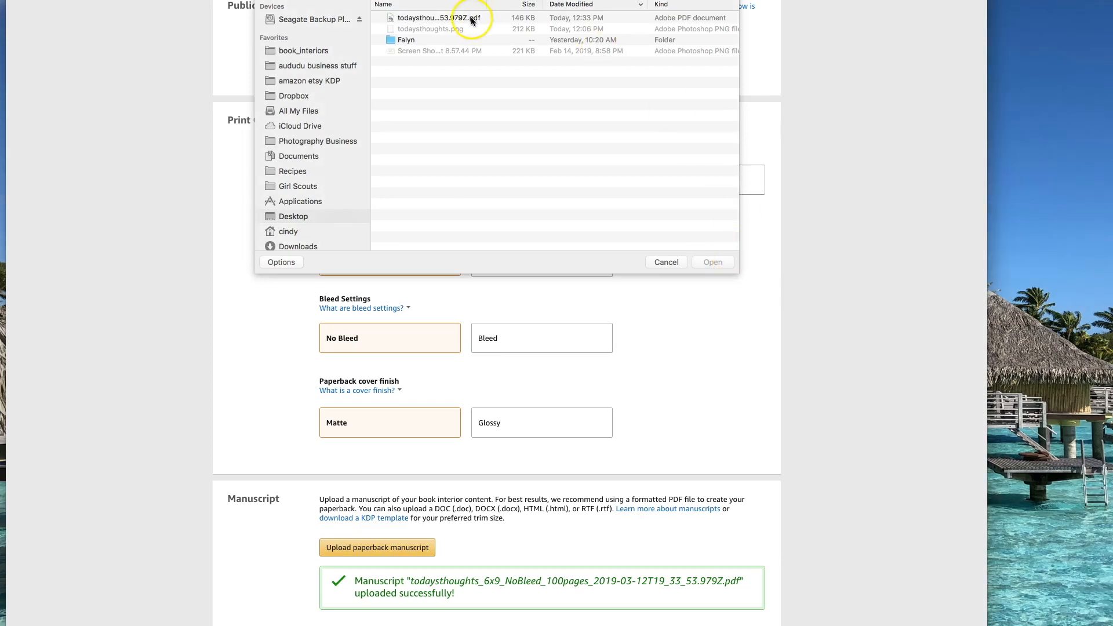
pyautogui.click(441, 17)
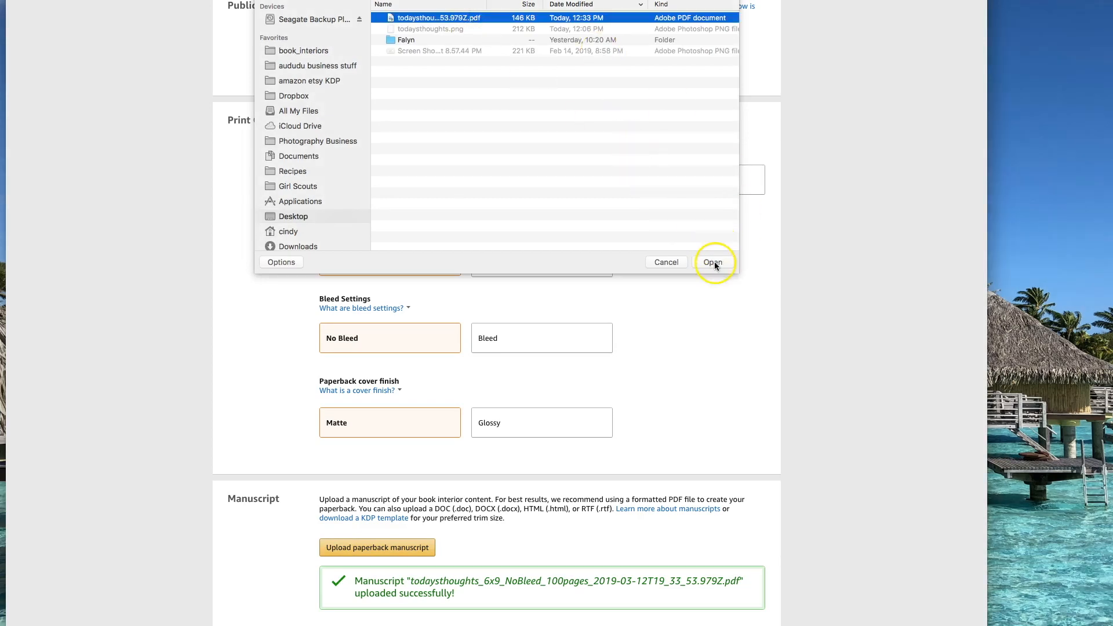
pyautogui.click(713, 262)
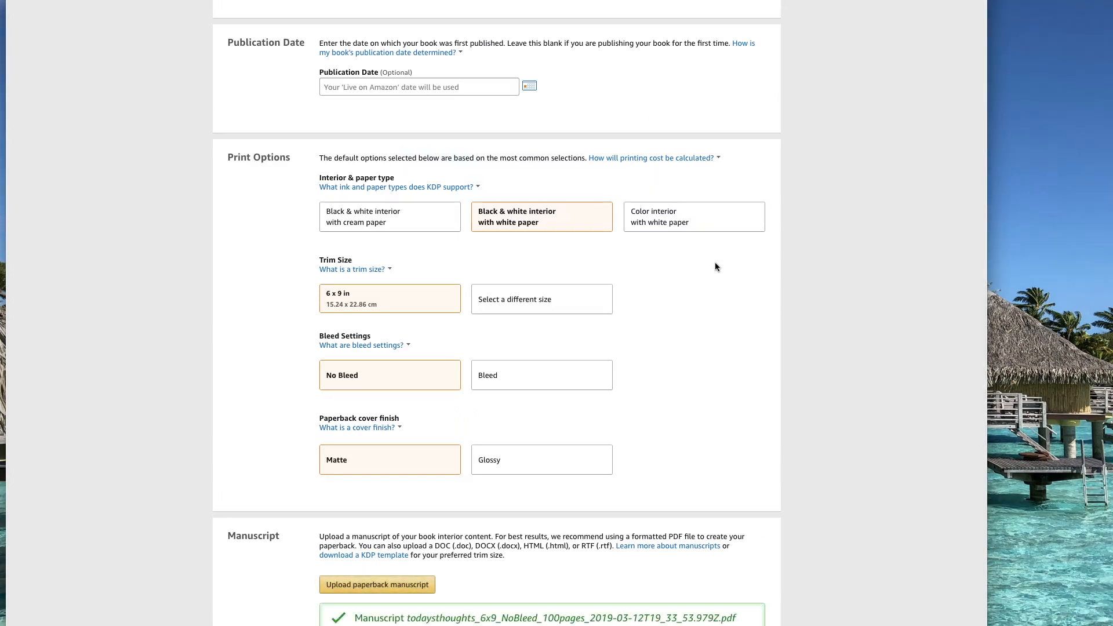
pyautogui.scroll(-3)
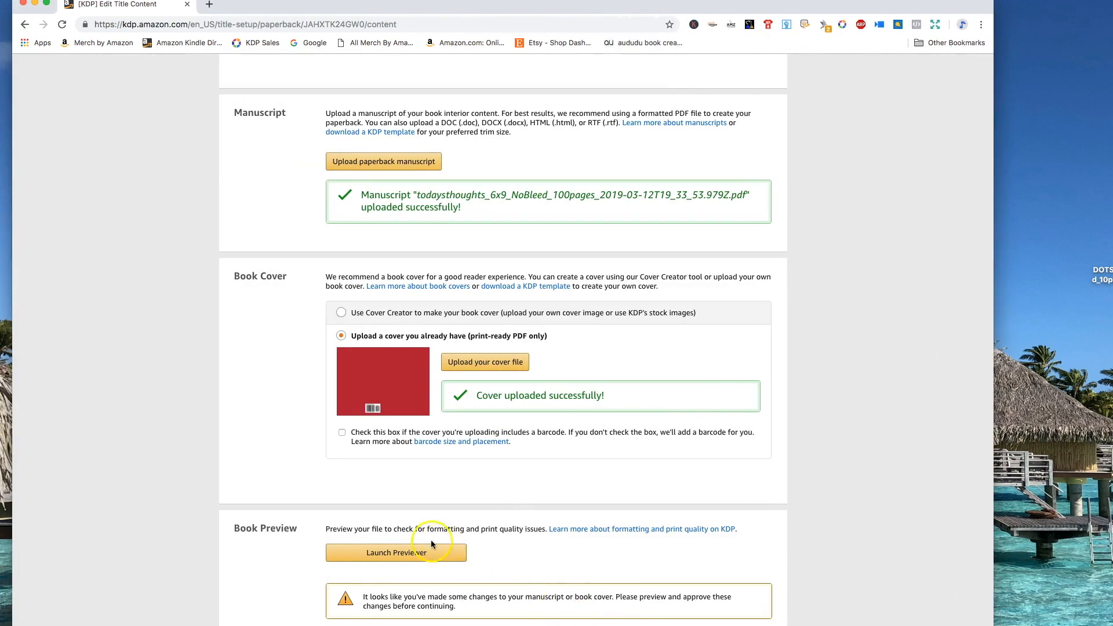
# - Launch the Print Previewer and flip from the red cover through the lined pages to 12–13
pyautogui.click(396, 552)
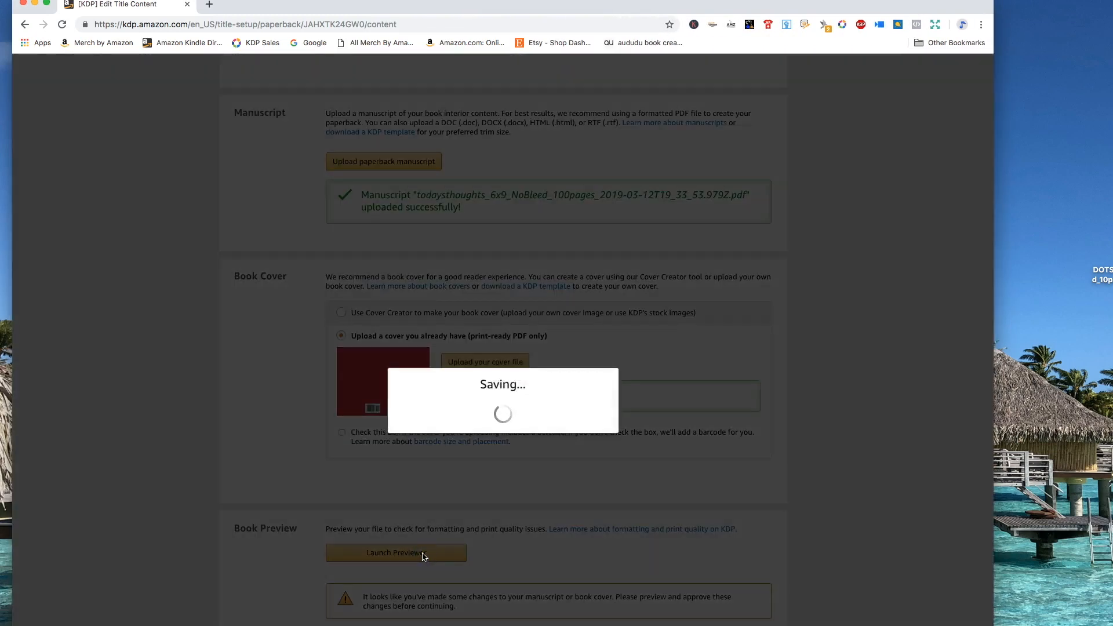
pyautogui.click(395, 551)
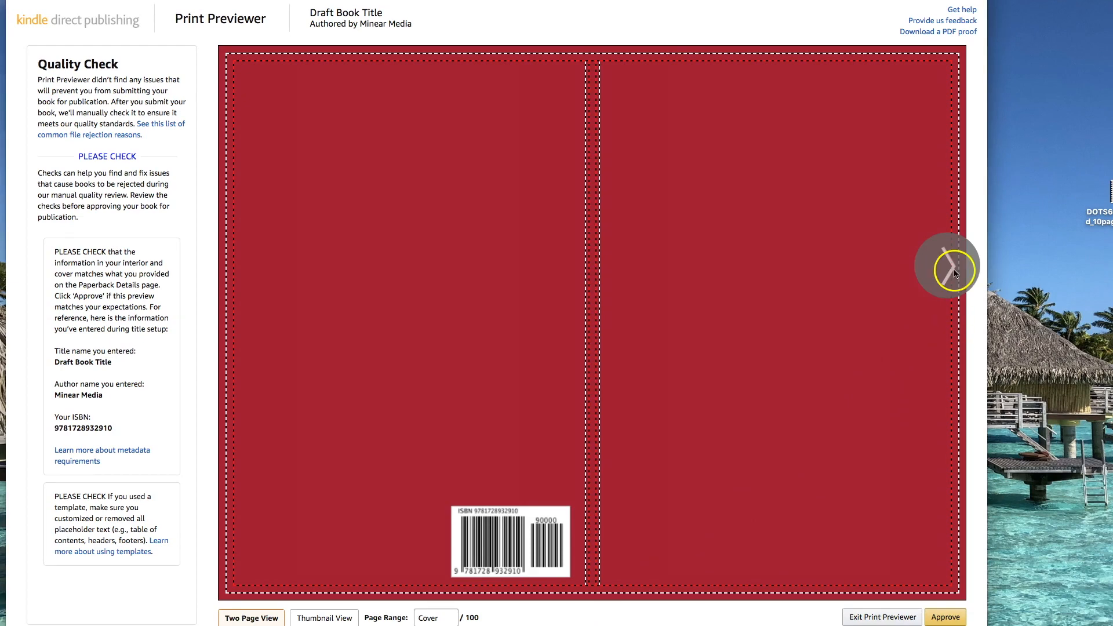
pyautogui.click(947, 267)
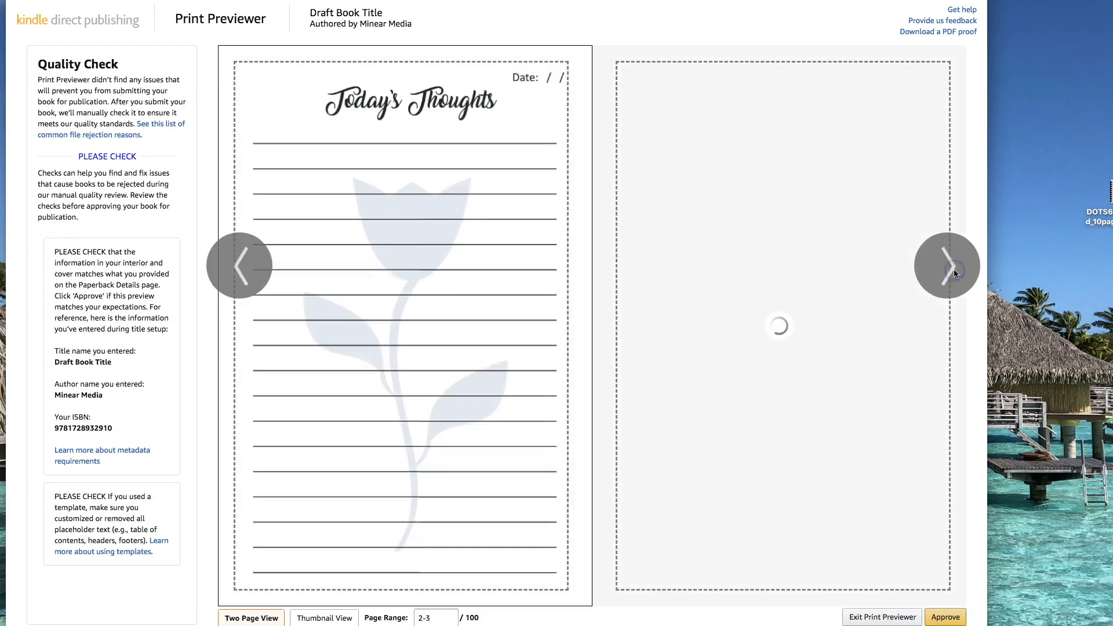
pyautogui.click(947, 265)
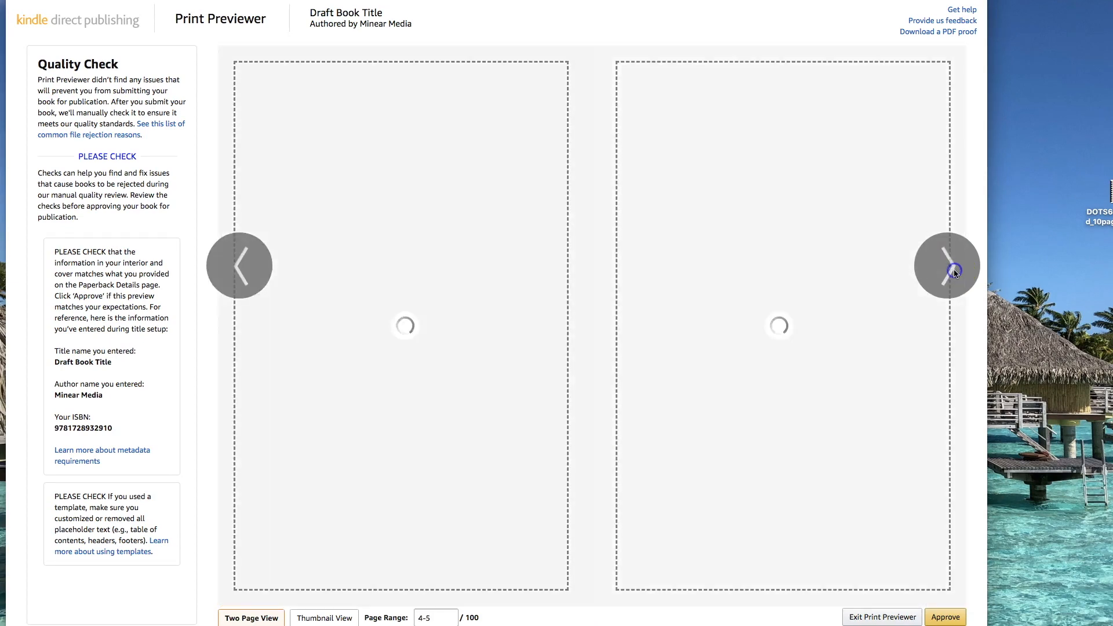
pyautogui.click(946, 266)
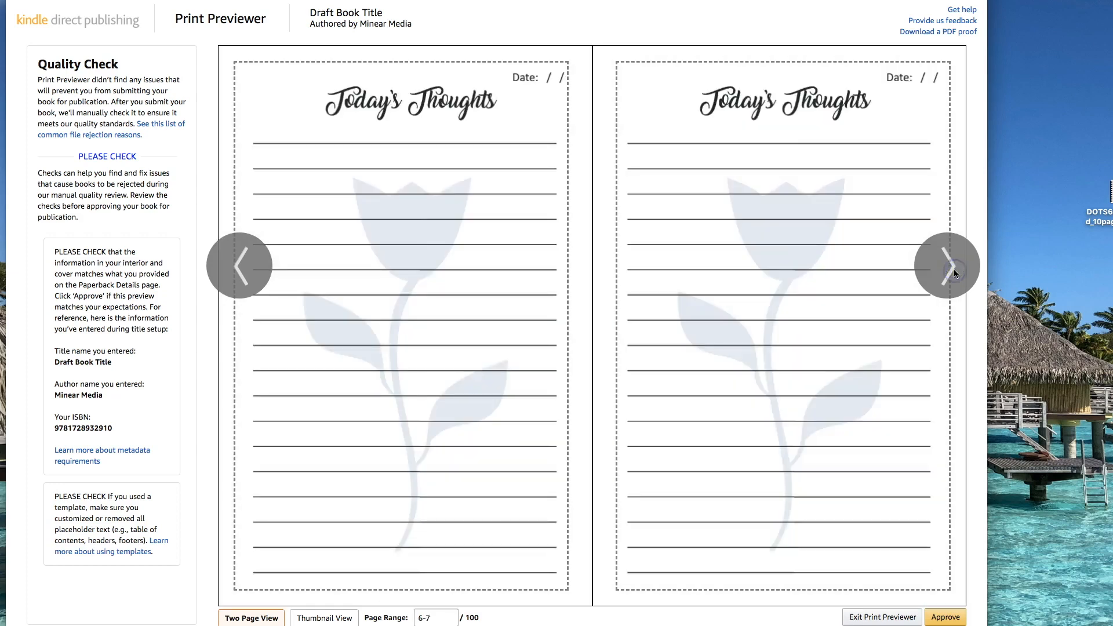
pyautogui.click(947, 267)
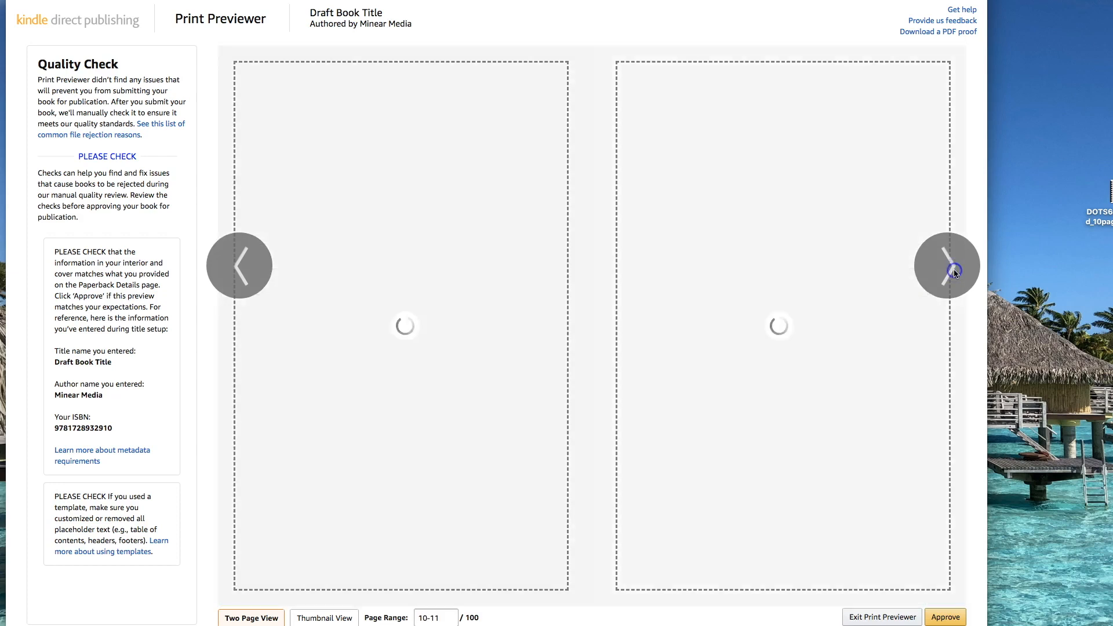
pyautogui.click(947, 266)
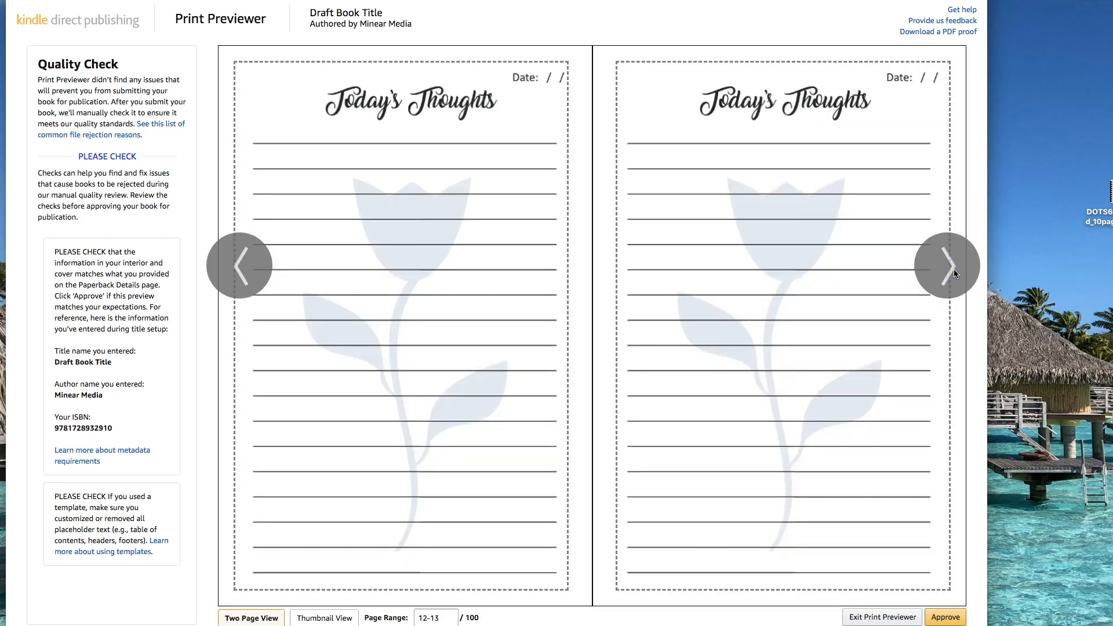